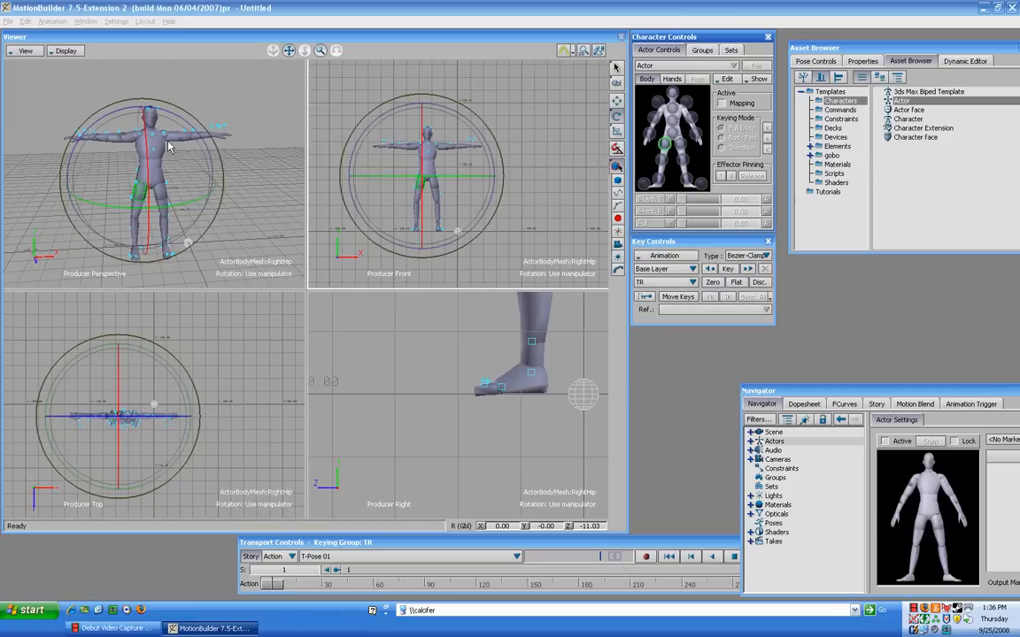
pyautogui.moveTo(113, 108)
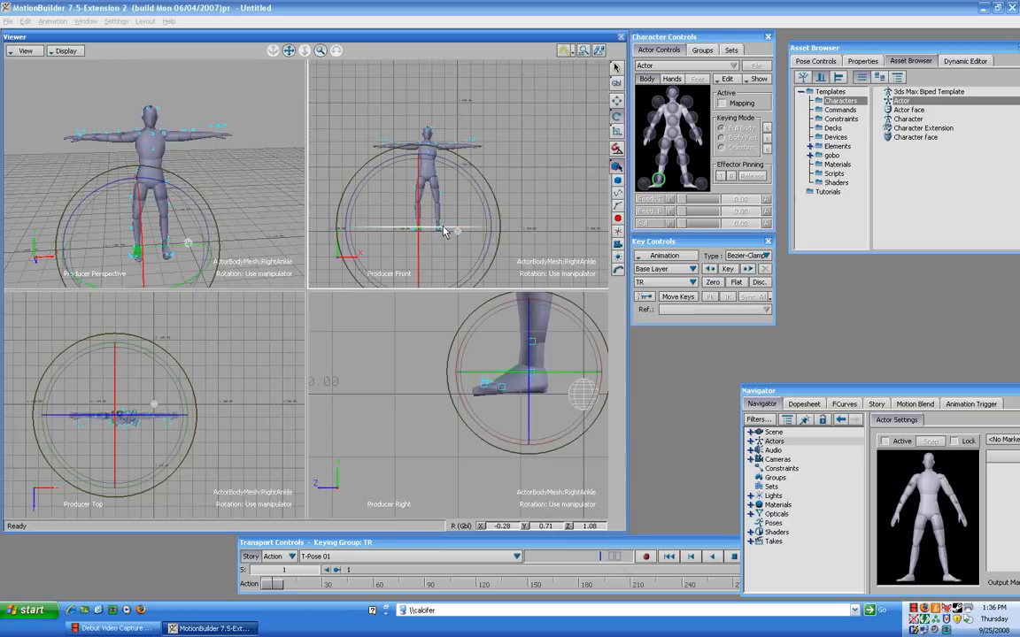
# Step: Rotate the actor's foot effector in the viewports until it sits correctly in the T-pose
pyautogui.moveTo(422, 230); pyautogui.dragTo(434, 223)
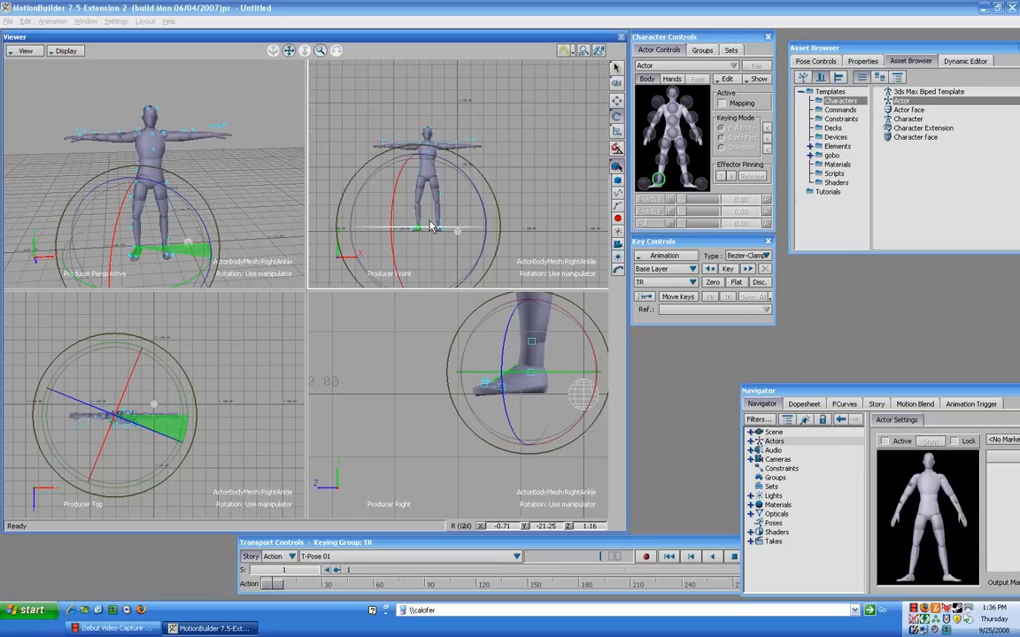
pyautogui.moveTo(434, 226); pyautogui.dragTo(354, 257)
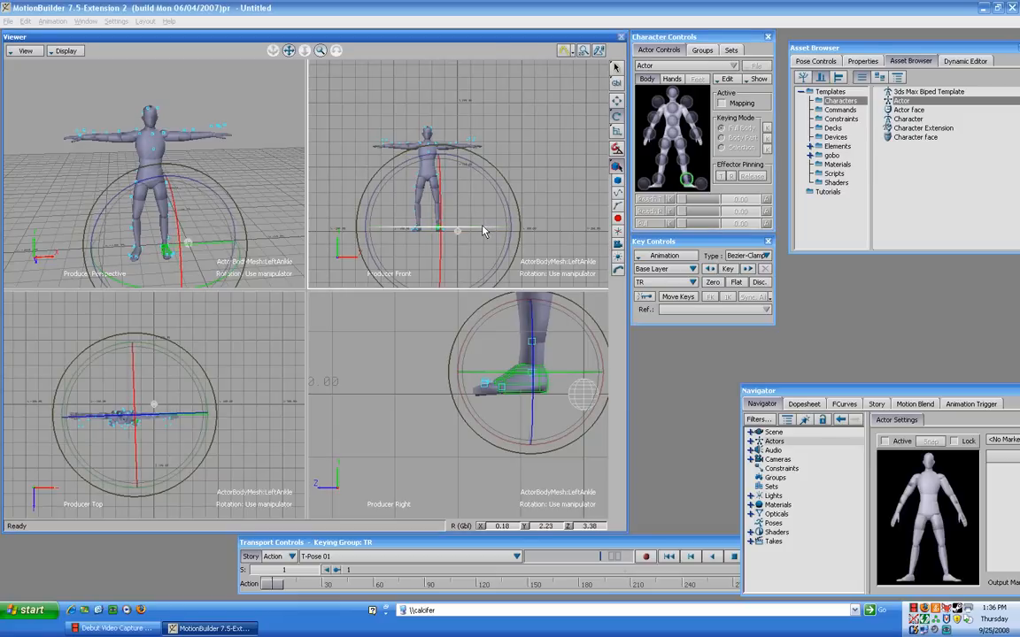
pyautogui.moveTo(457, 230); pyautogui.dragTo(492, 226)
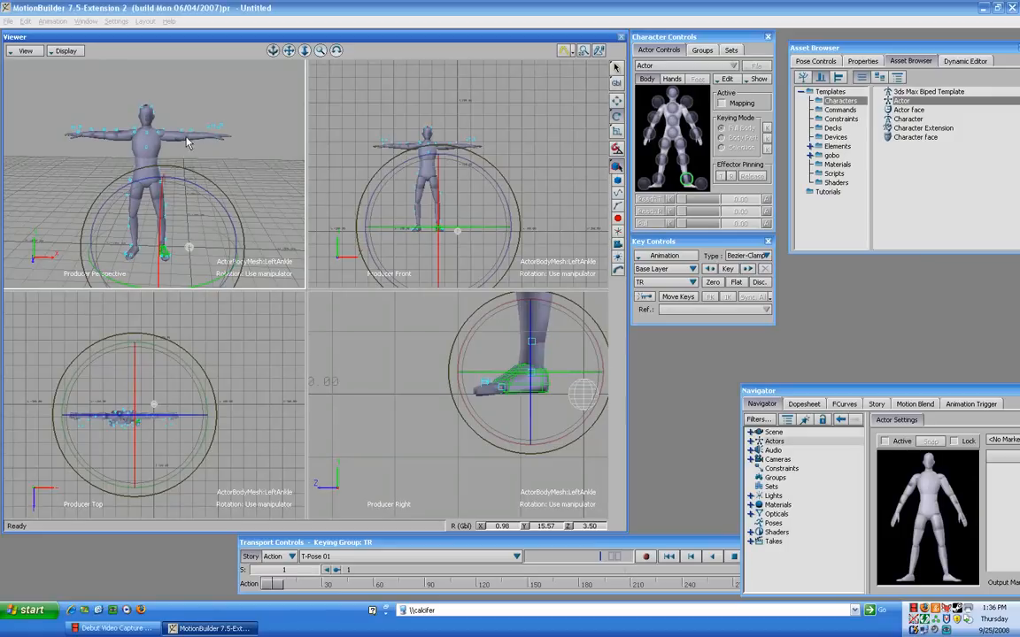
pyautogui.moveTo(545, 157)
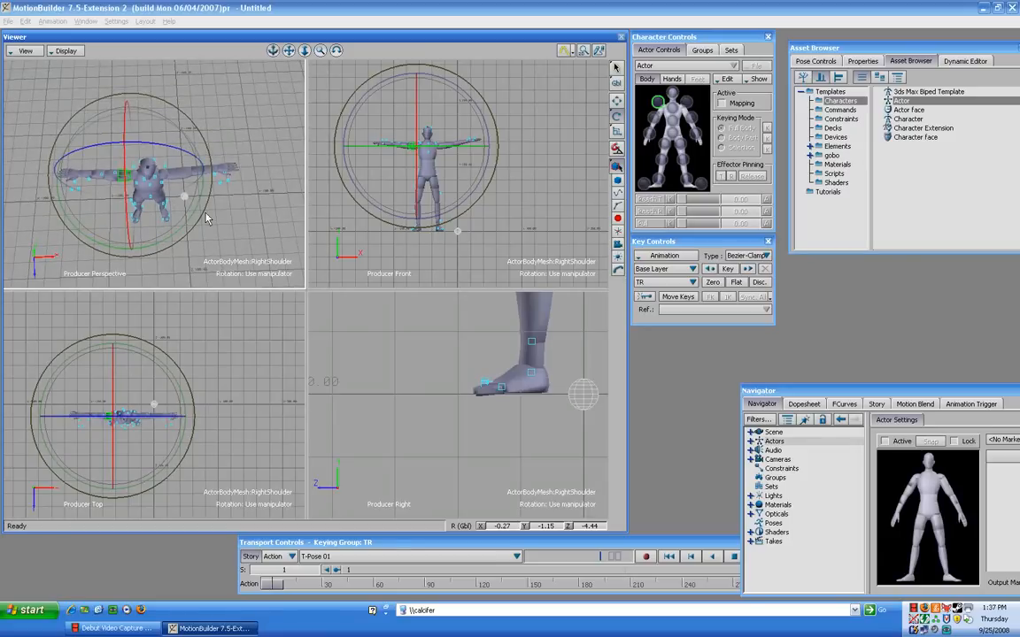
pyautogui.moveTo(221, 175)
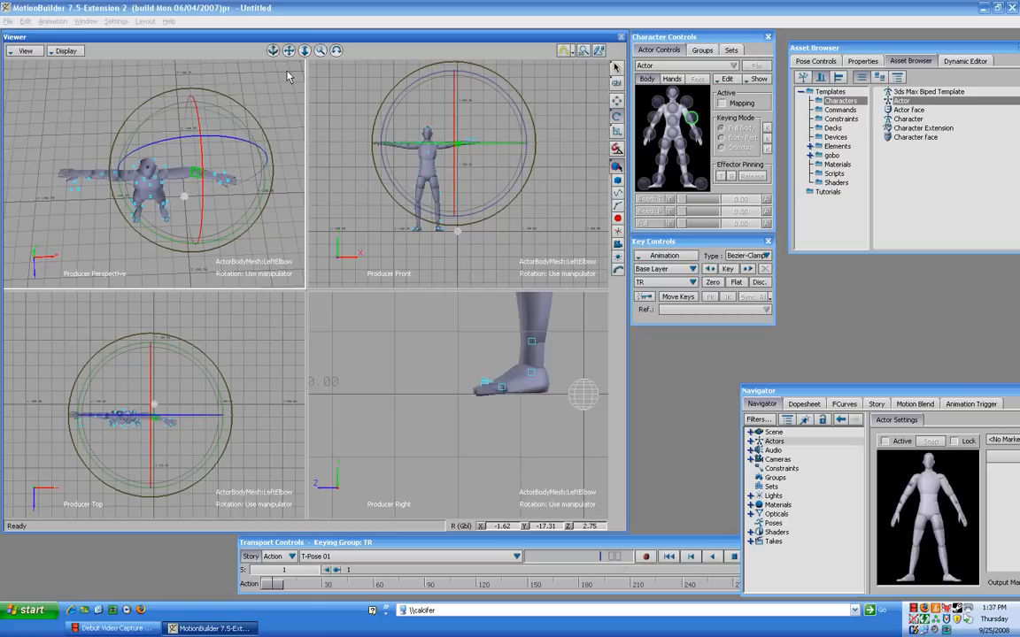
pyautogui.moveTo(155, 152)
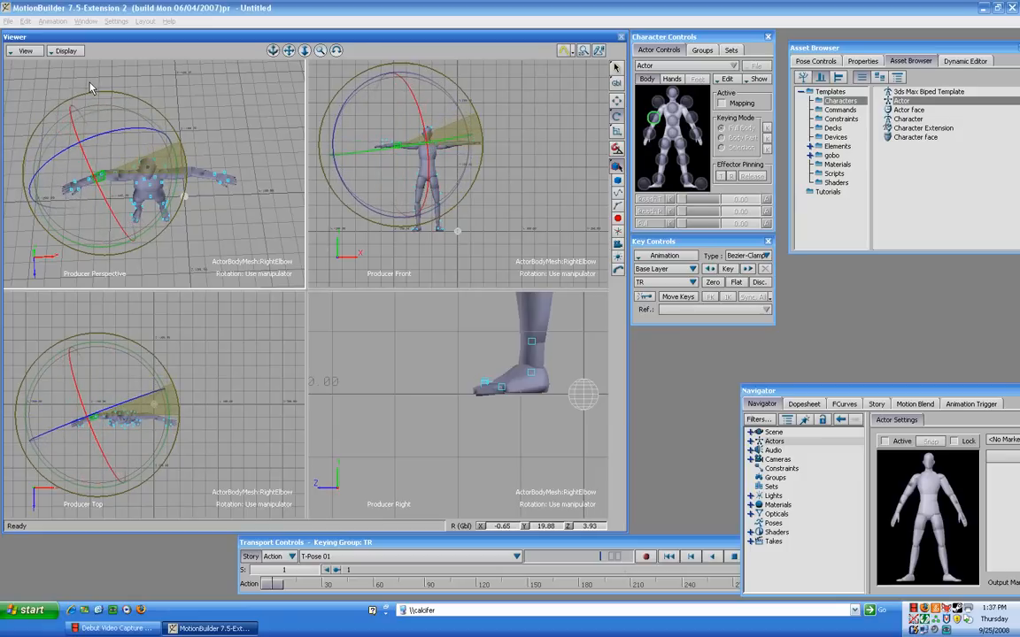
# Step: Select the actor's right shoulder and elbow in Character Controls to rotate the arm straight
pyautogui.click(272, 50)
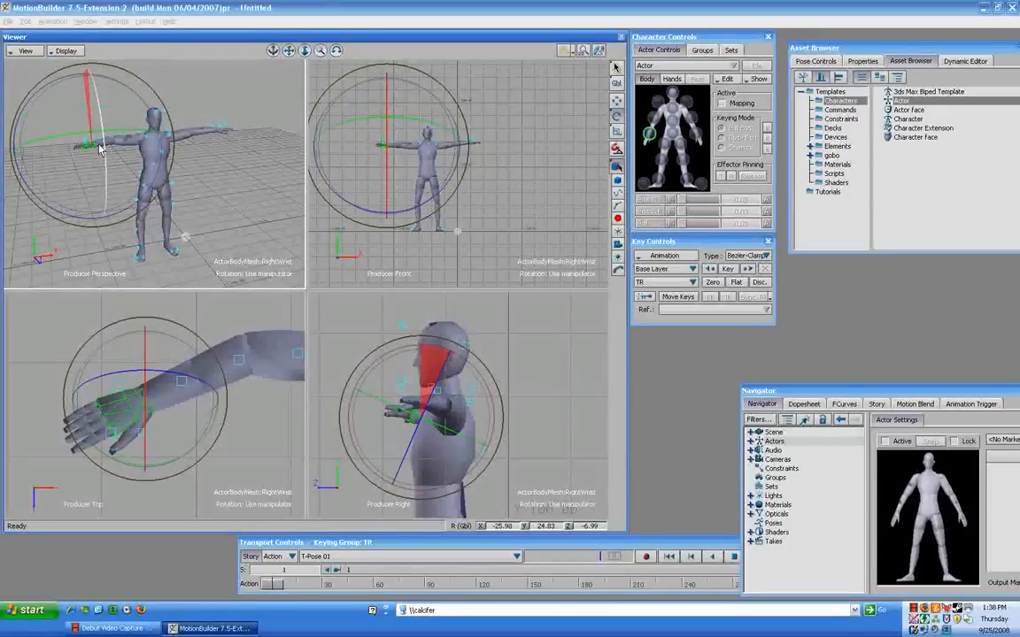
# Step: Rotate the shoulder and elbow effectors so both arms extend straight outward
pyautogui.moveTo(100, 151); pyautogui.dragTo(96, 149)
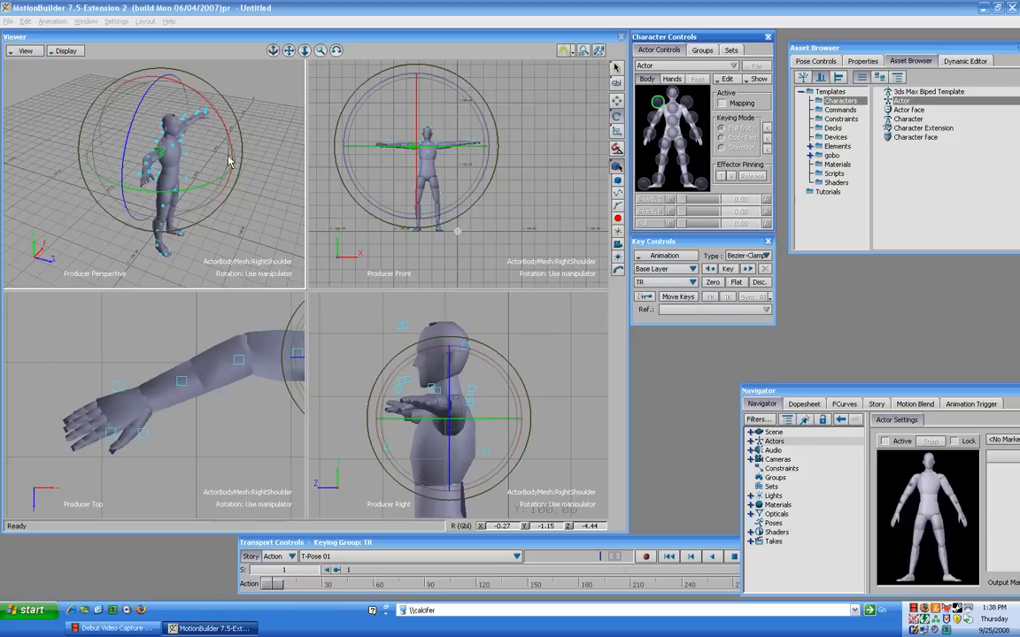
pyautogui.moveTo(276, 106)
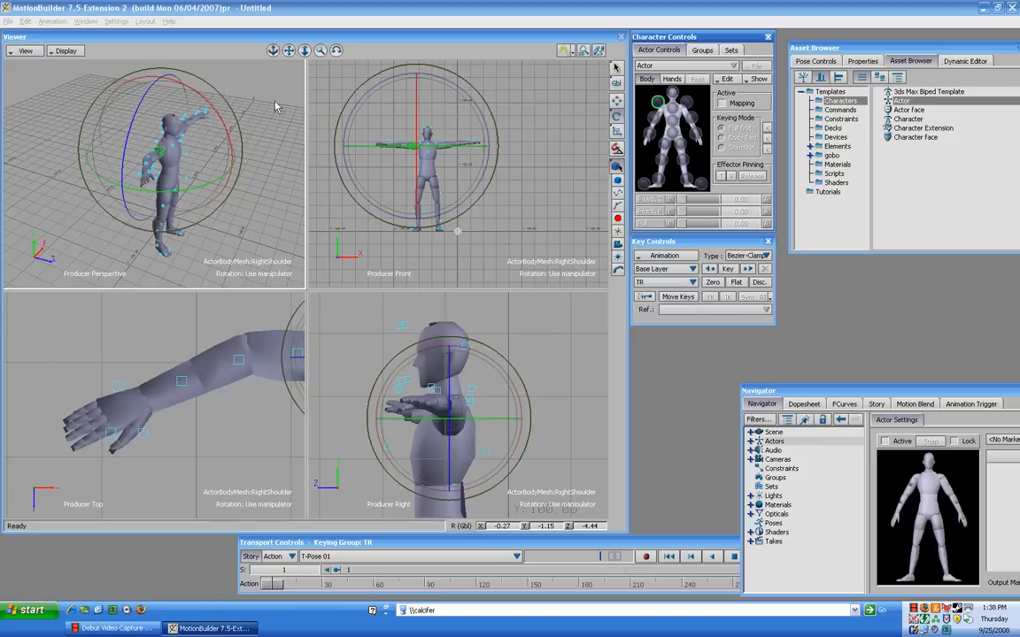
pyautogui.moveTo(343, 106)
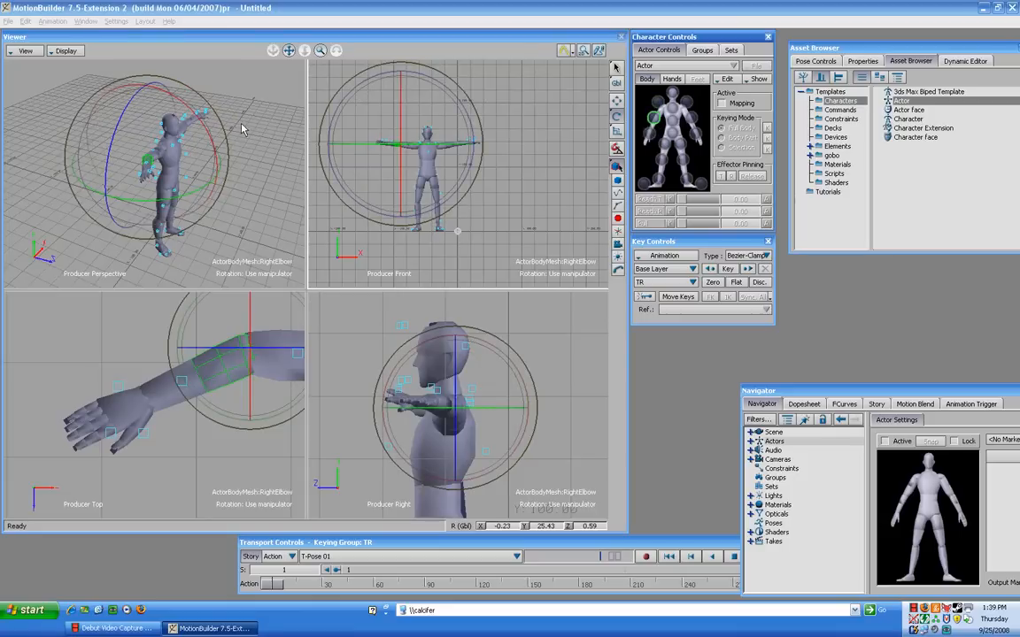
pyautogui.moveTo(298, 121)
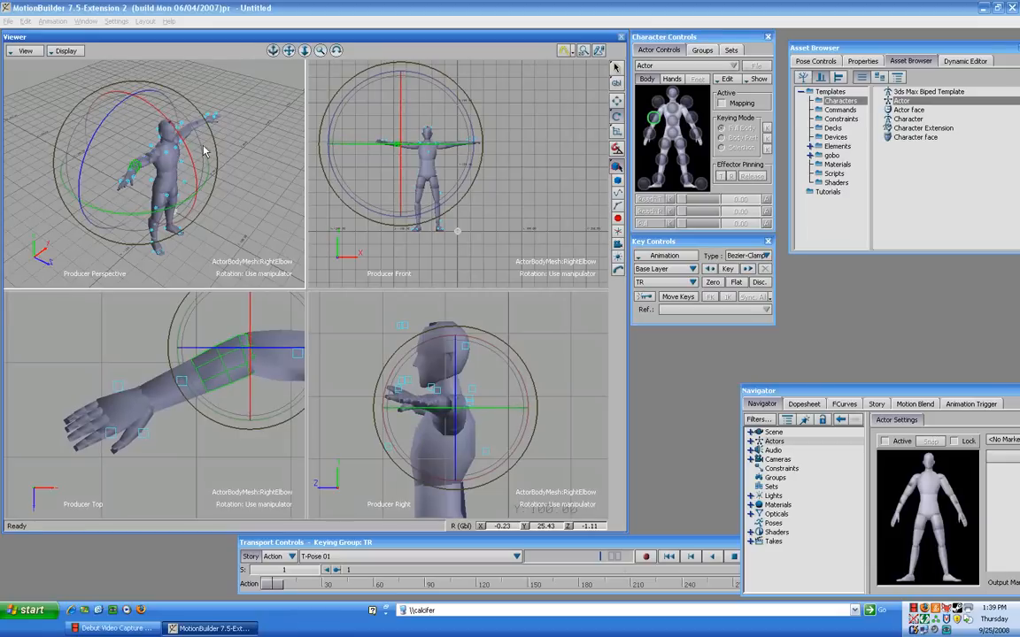
pyautogui.moveTo(507, 138)
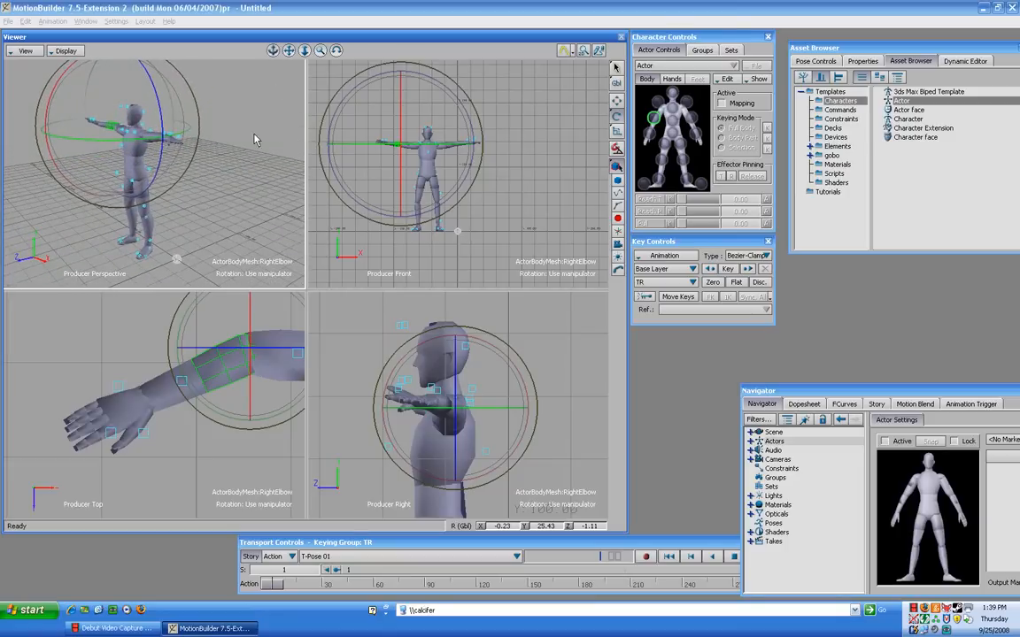
pyautogui.moveTo(694, 131)
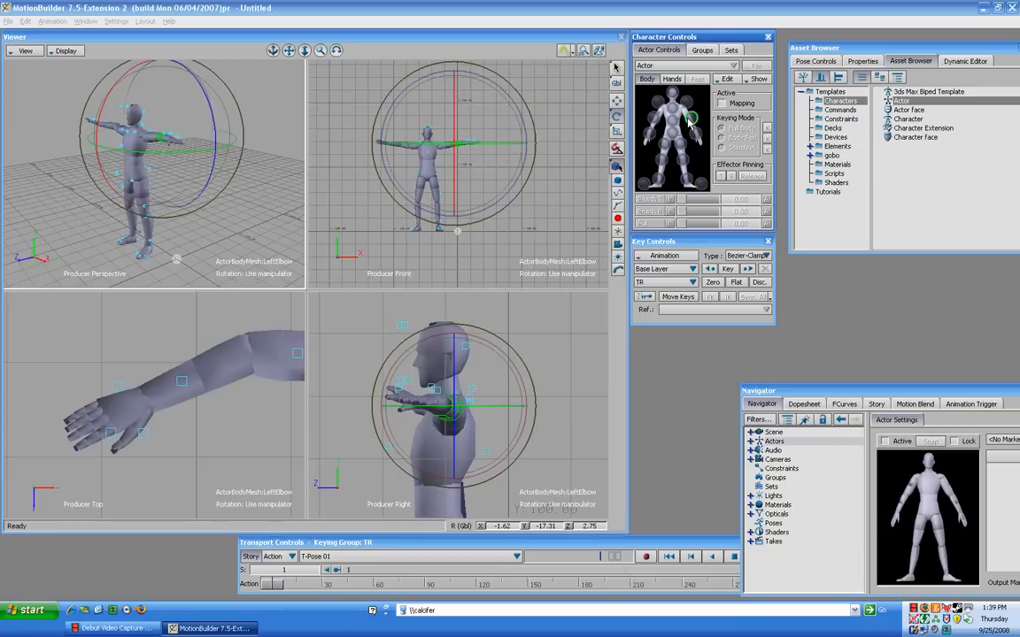
pyautogui.moveTo(163, 140); pyautogui.dragTo(219, 138)
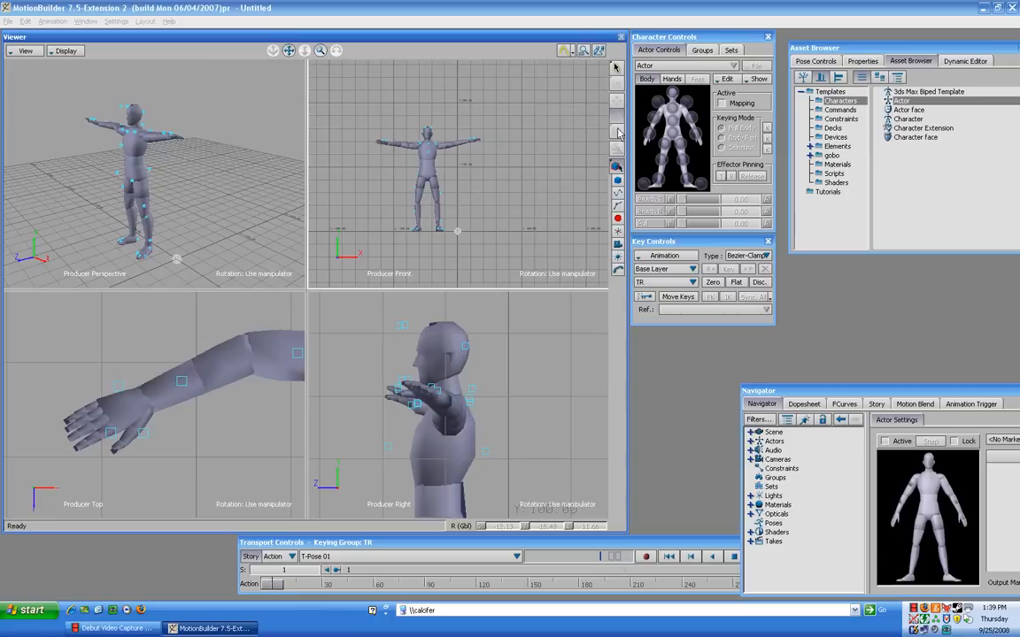
pyautogui.moveTo(467, 148)
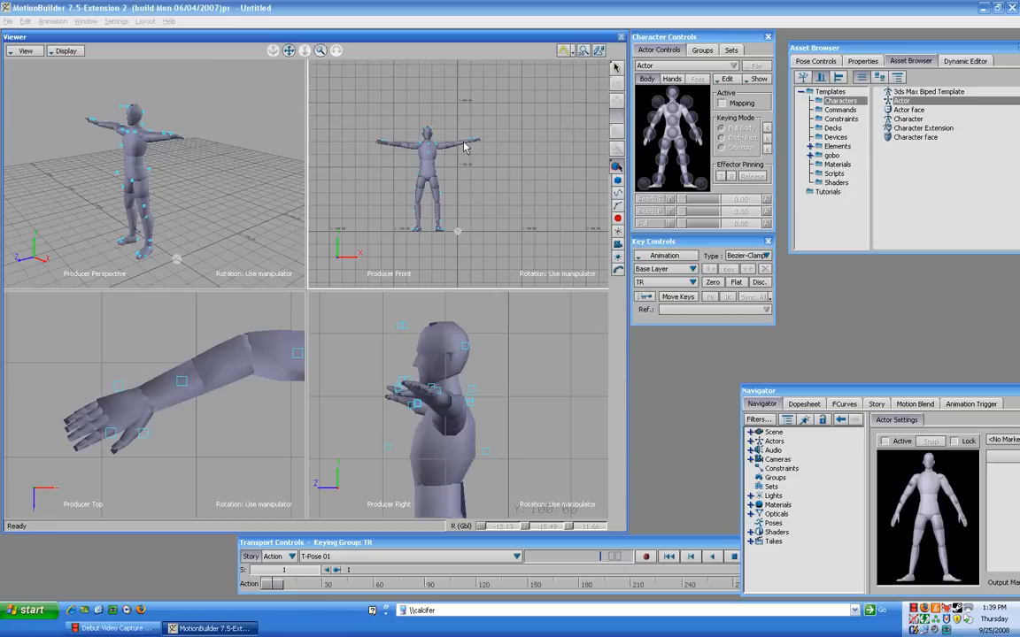
pyautogui.moveTo(598, 176)
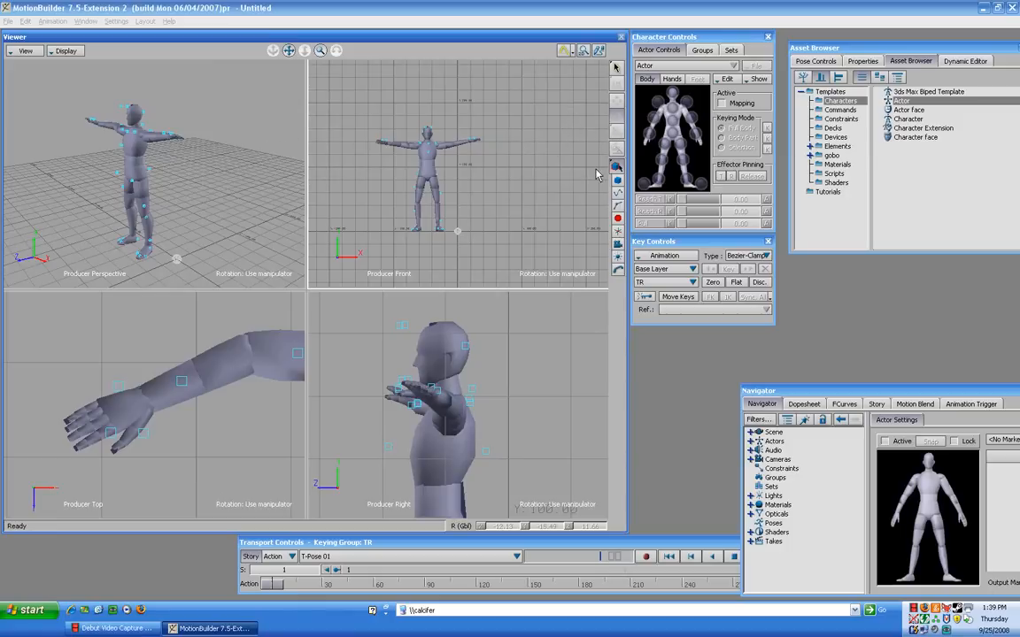
pyautogui.moveTo(460, 207)
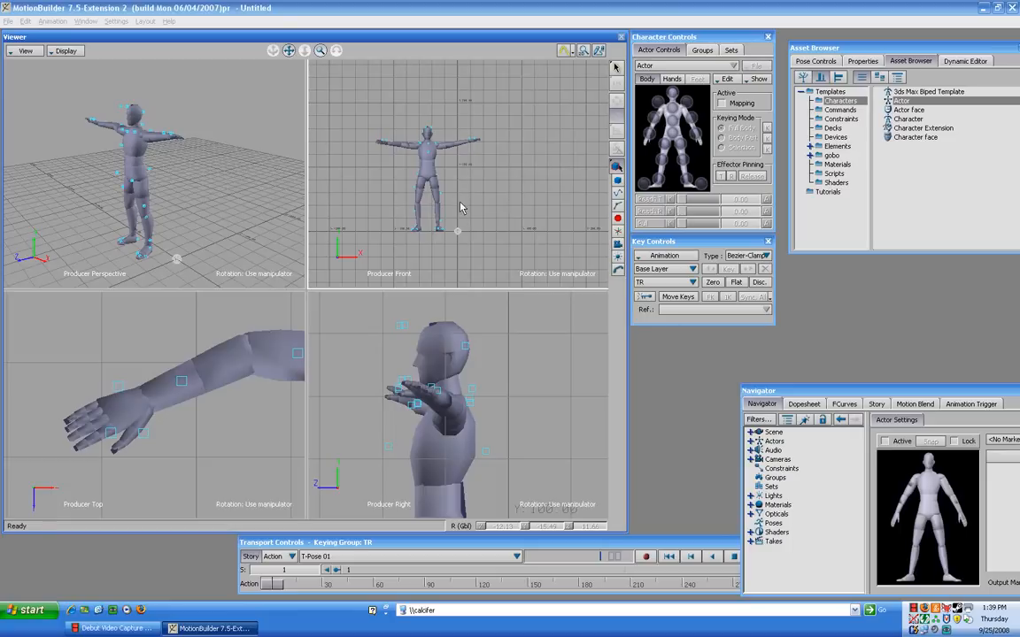
pyautogui.moveTo(279, 87)
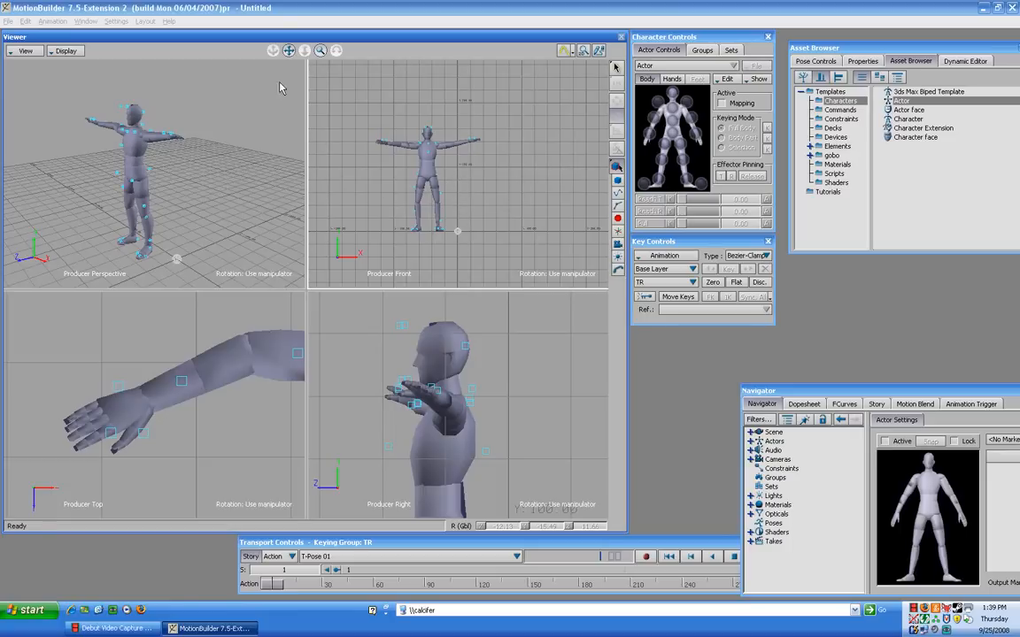
pyautogui.moveTo(521, 369)
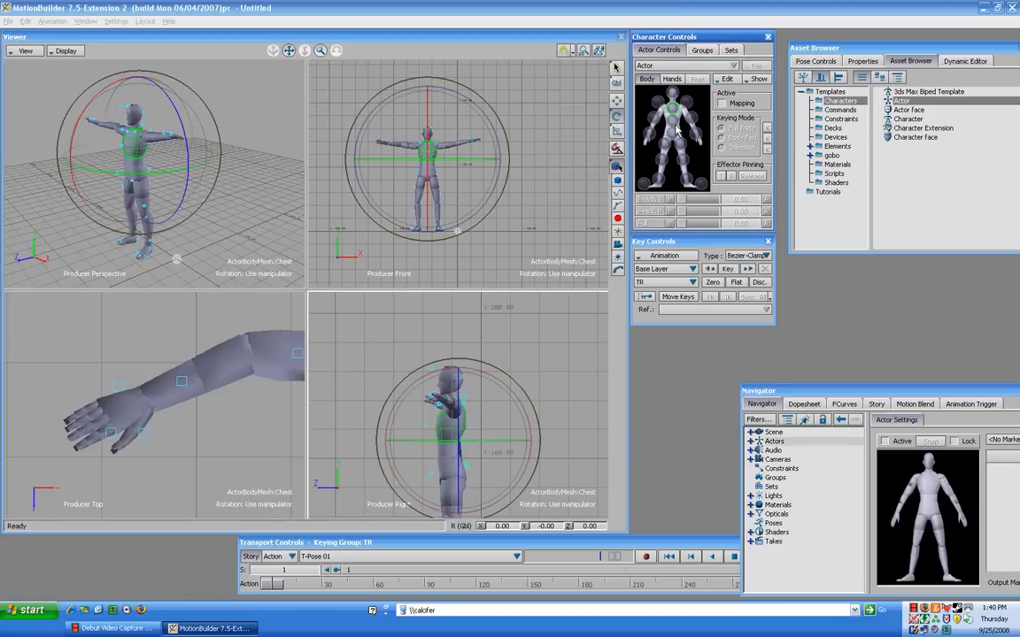
# Step: Select the actor's chest to scale it to the body proportions
pyautogui.click(671, 151)
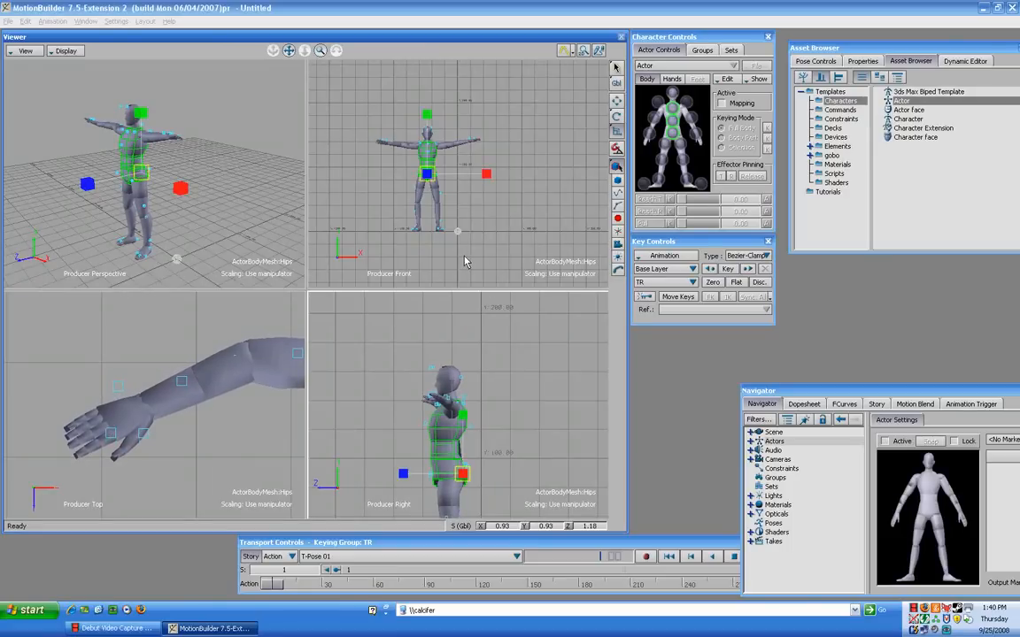
pyautogui.moveTo(149, 326)
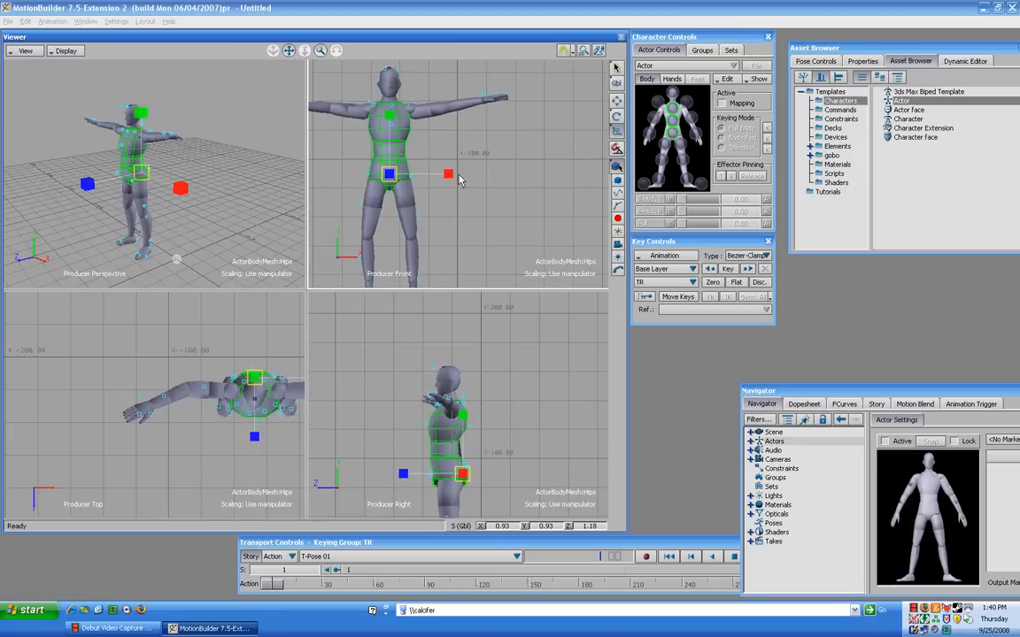
pyautogui.moveTo(485, 249)
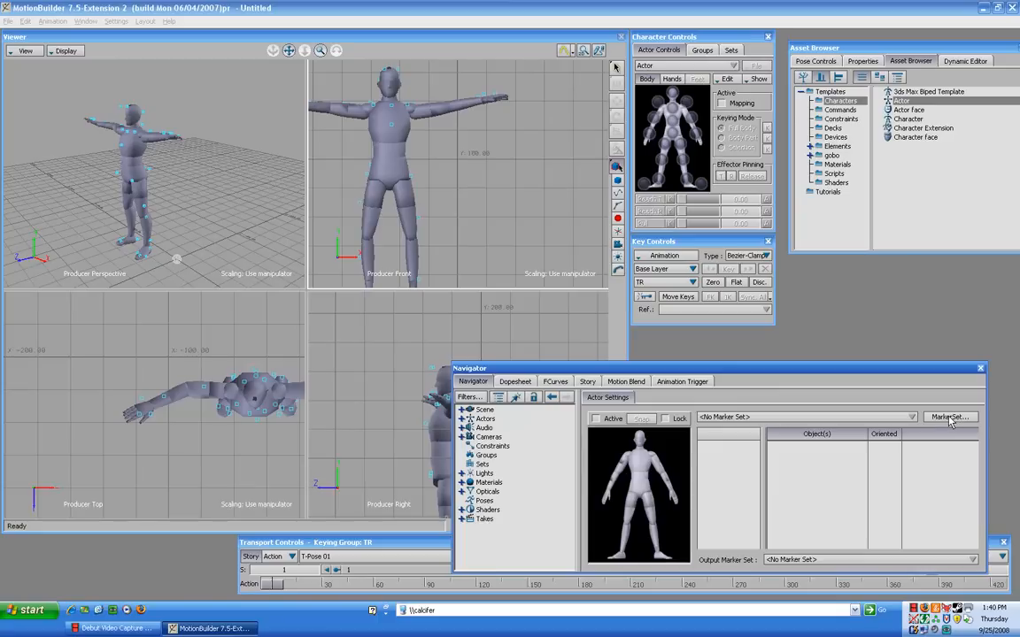
# Step: Create a new empty marker set for the actor from the MarkerSet options
pyautogui.click(949, 418)
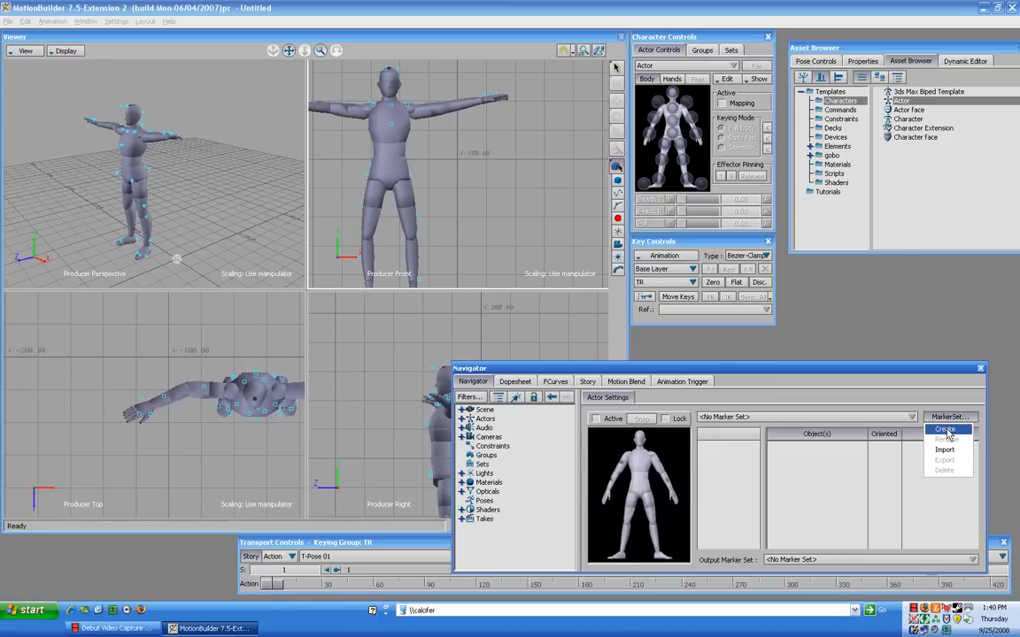
pyautogui.moveTo(948, 418)
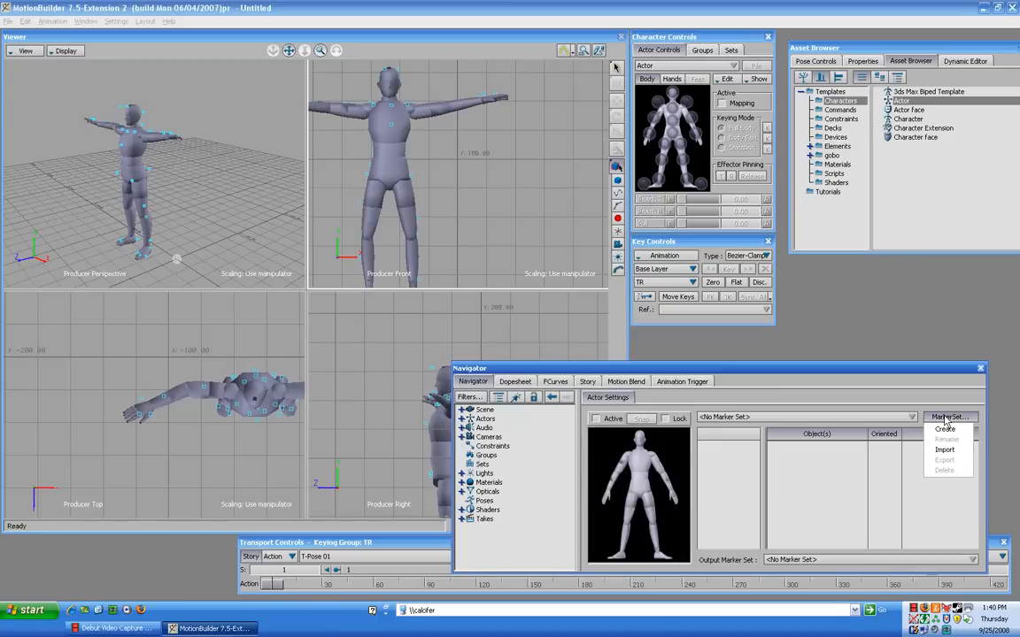
pyautogui.click(945, 430)
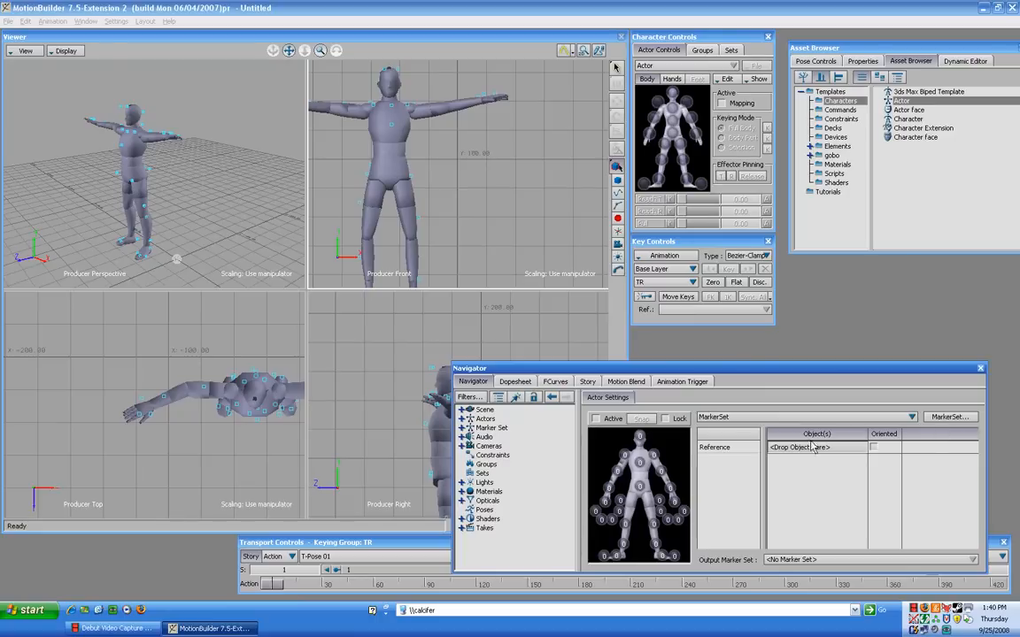
pyautogui.moveTo(627, 478)
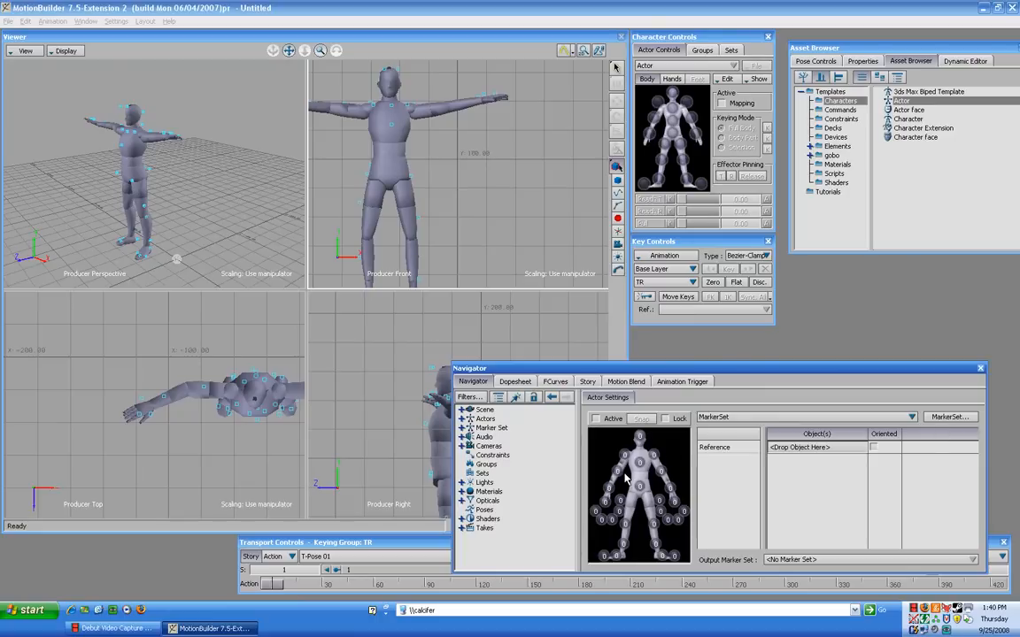
pyautogui.moveTo(627, 482)
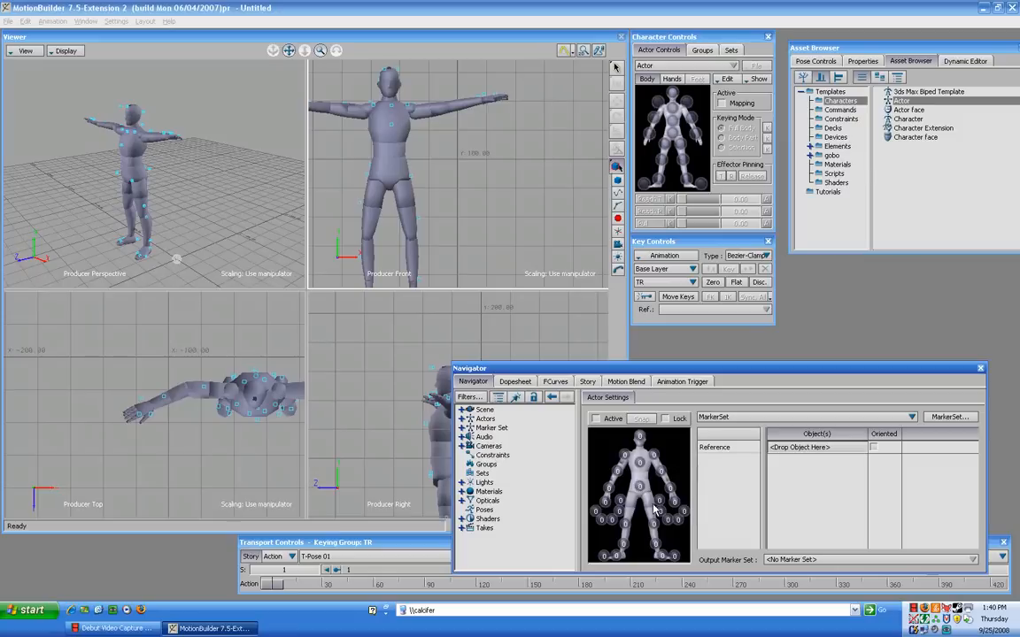
pyautogui.moveTo(420, 223)
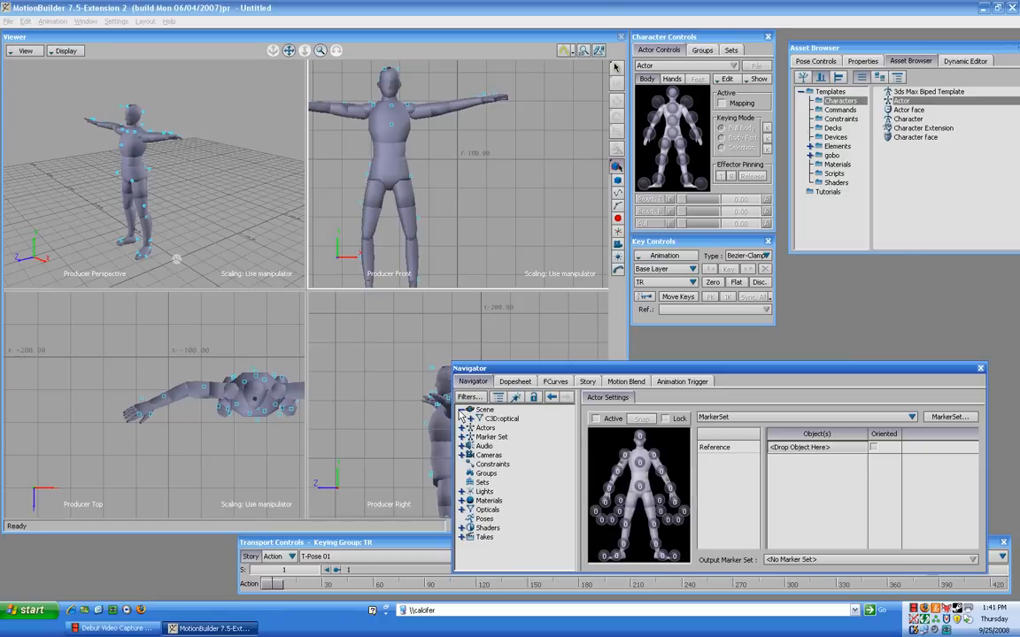
# Step: Expand the C3D optical markers and assign the pelvis markers (LASI, RASI, LPSI, RPSI, SACR) to the actor's hips
pyautogui.click(471, 409)
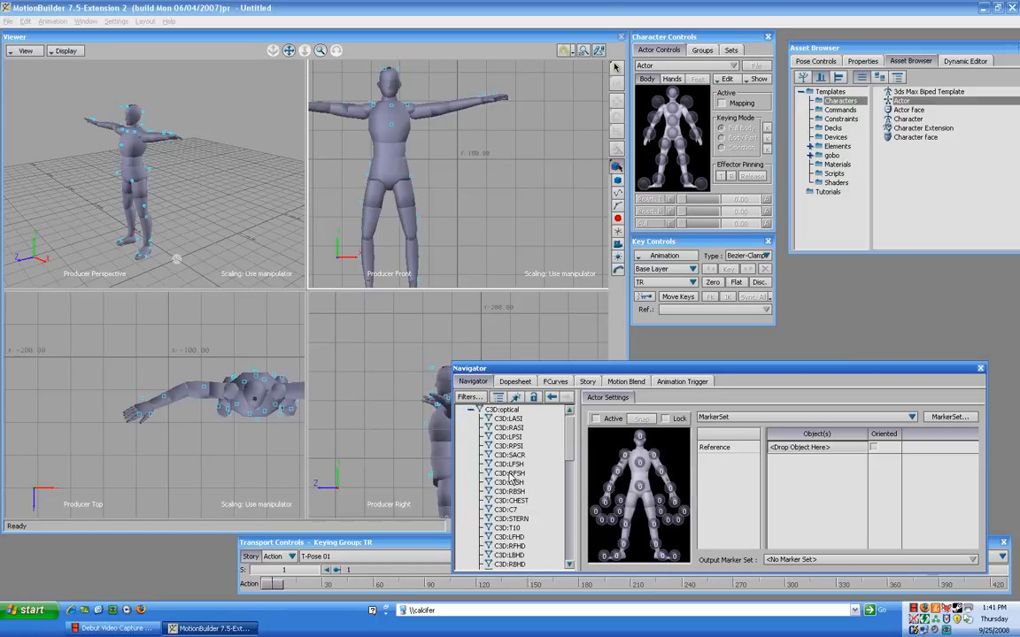
pyautogui.click(471, 411)
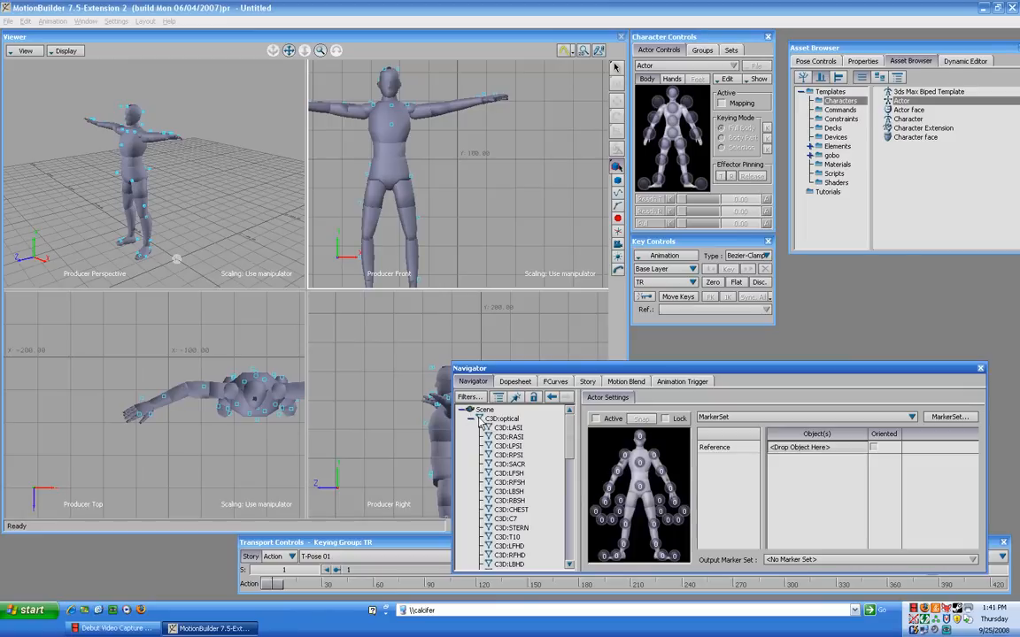
pyautogui.moveTo(503, 425)
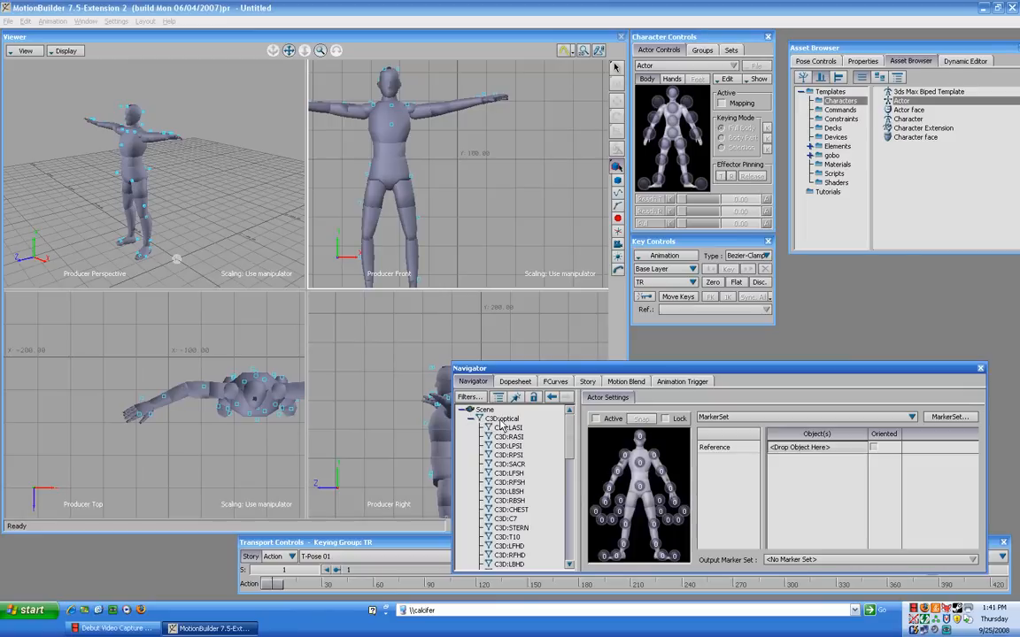
pyautogui.moveTo(502, 427)
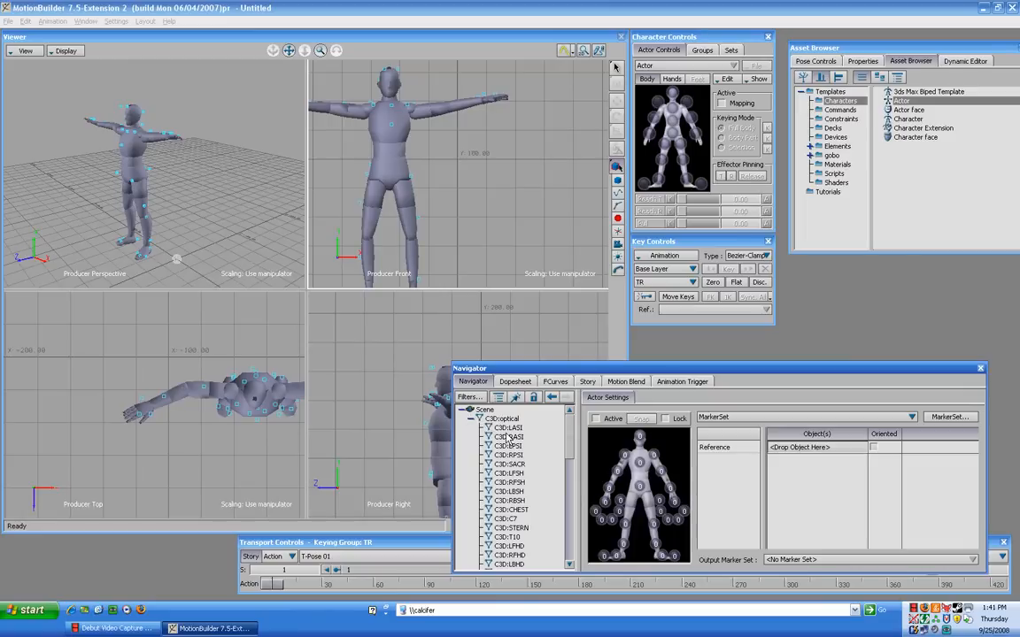
pyautogui.click(510, 437)
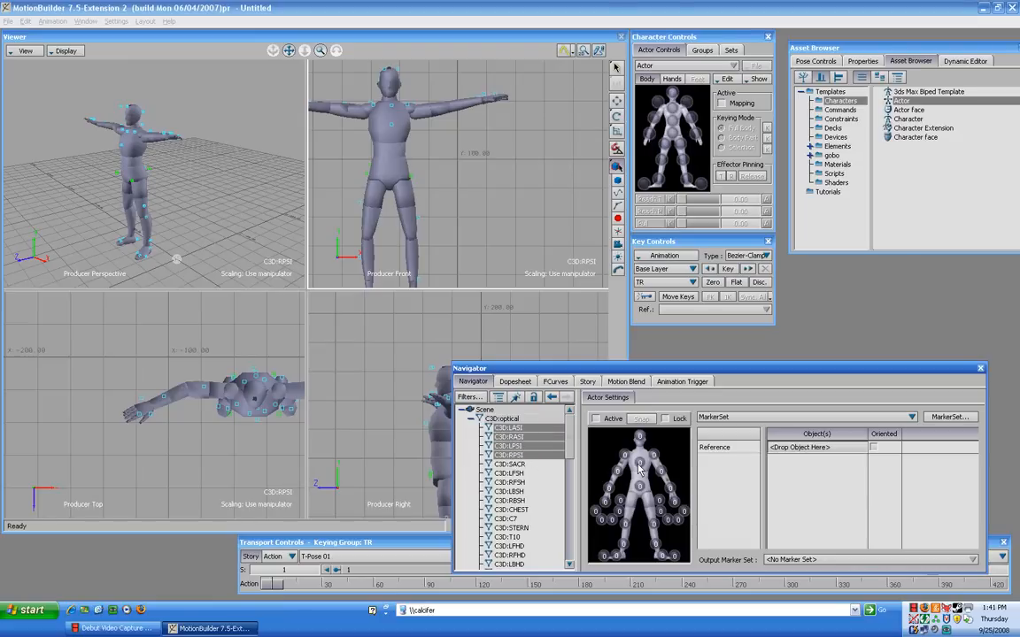
pyautogui.moveTo(567, 468)
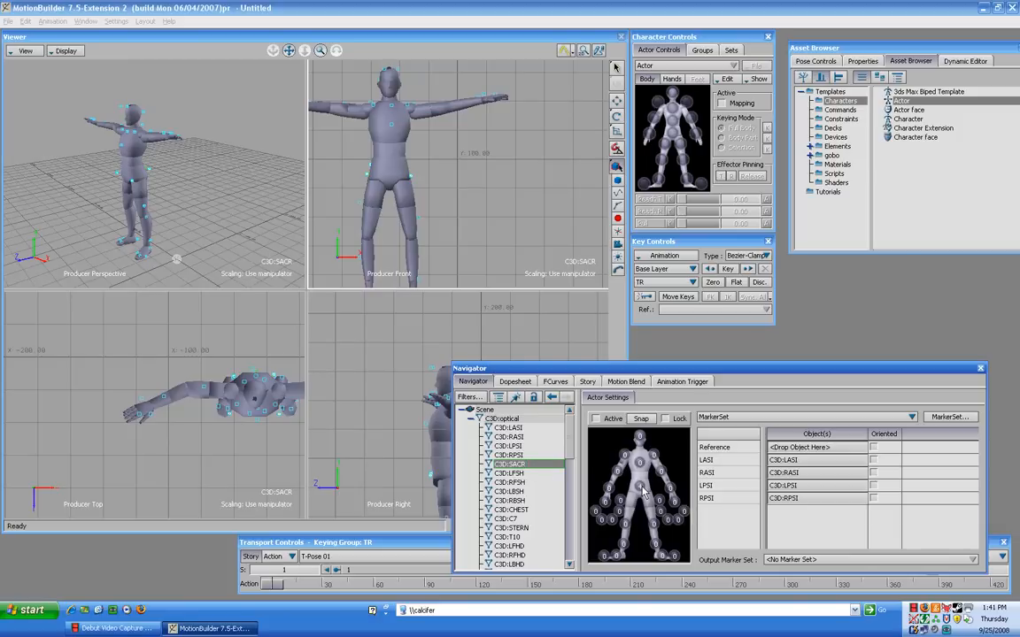
pyautogui.click(508, 473)
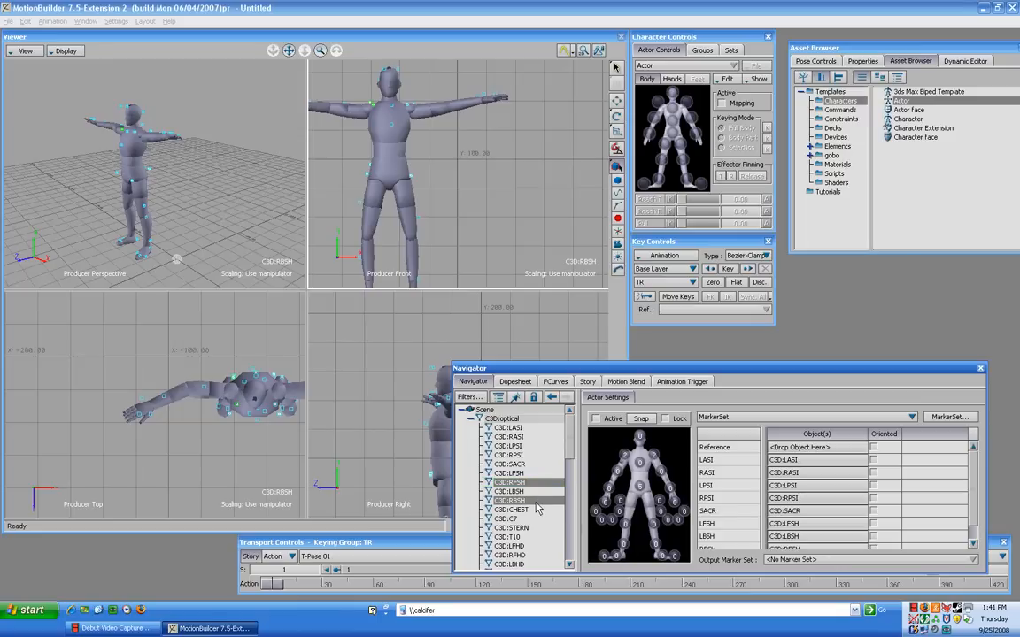
# Step: Assign the chest, arm and leg (knee, thigh) markers to the actor's matching body regions
pyautogui.click(510, 499)
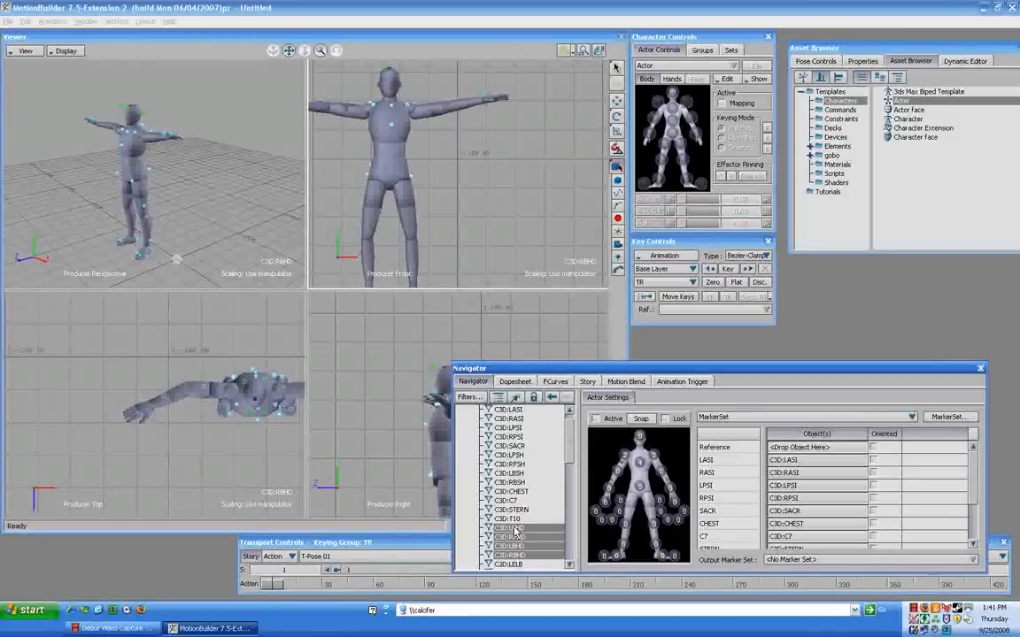
pyautogui.scroll(-3)
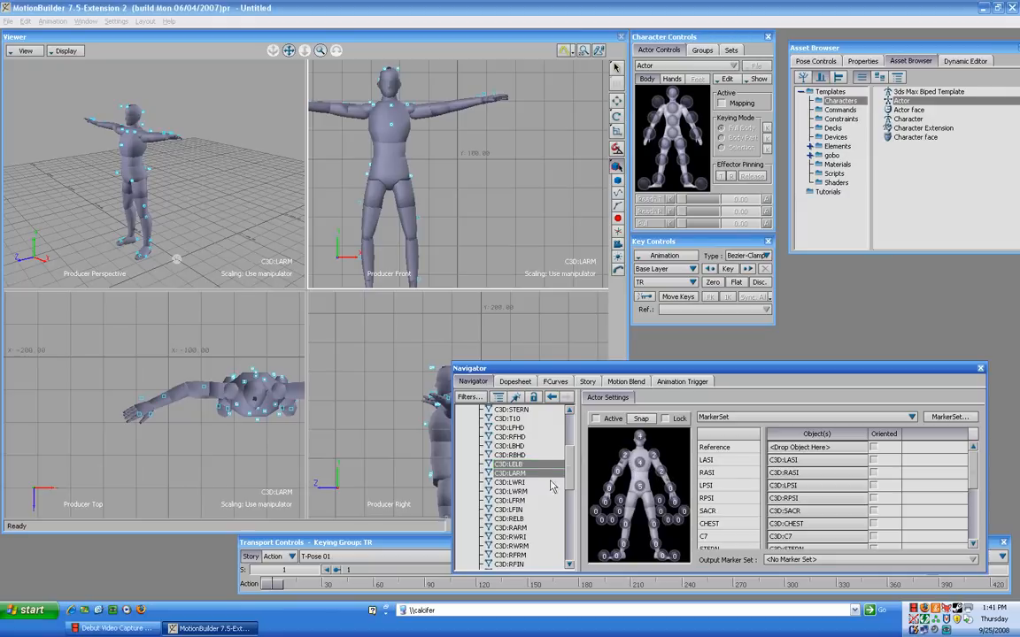
pyautogui.click(512, 482)
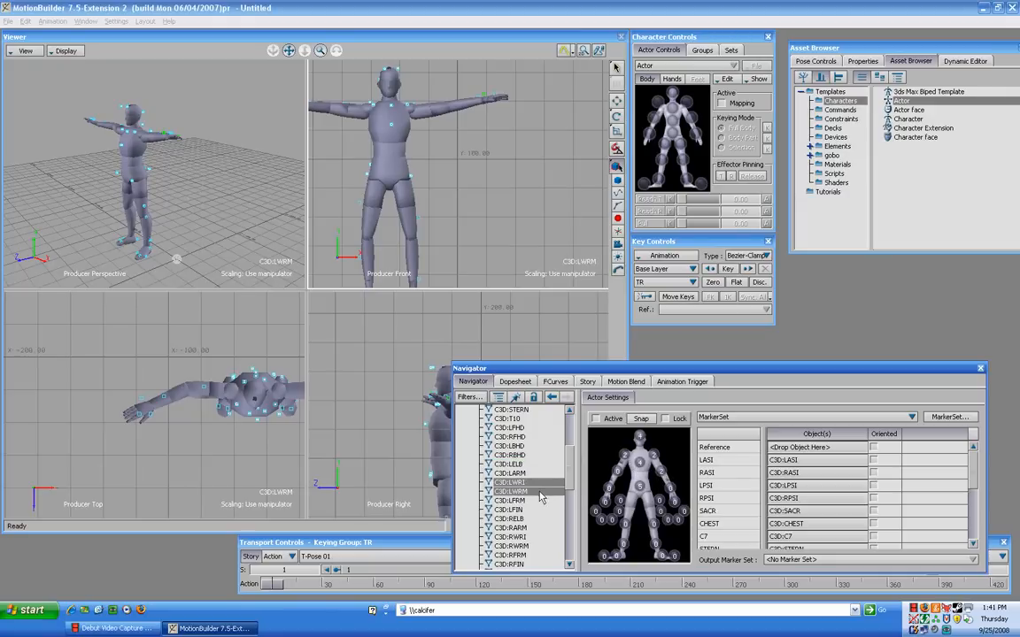
pyautogui.click(510, 499)
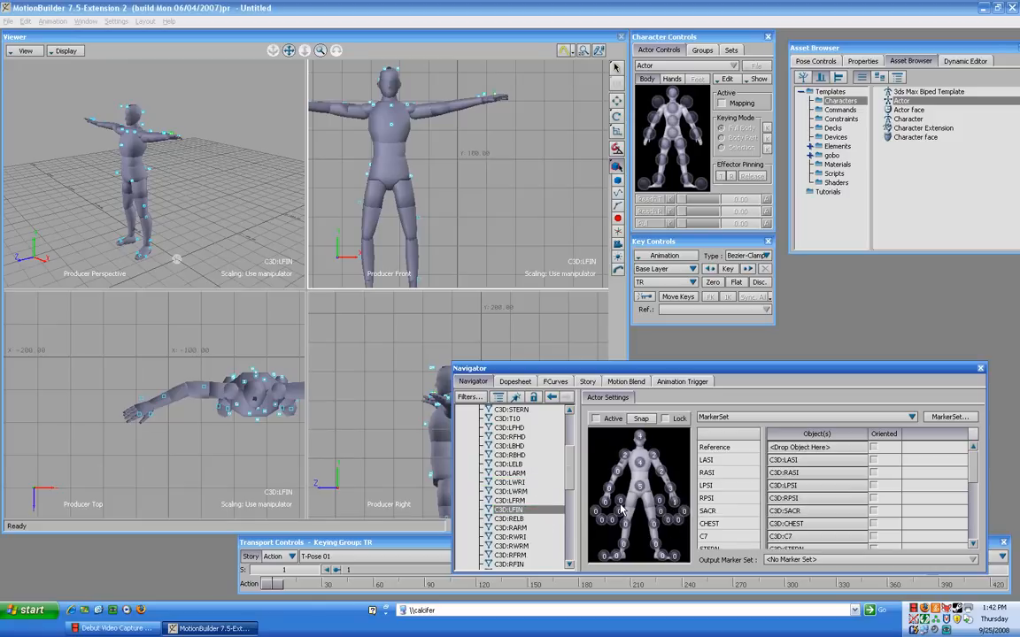
pyautogui.scroll(-3)
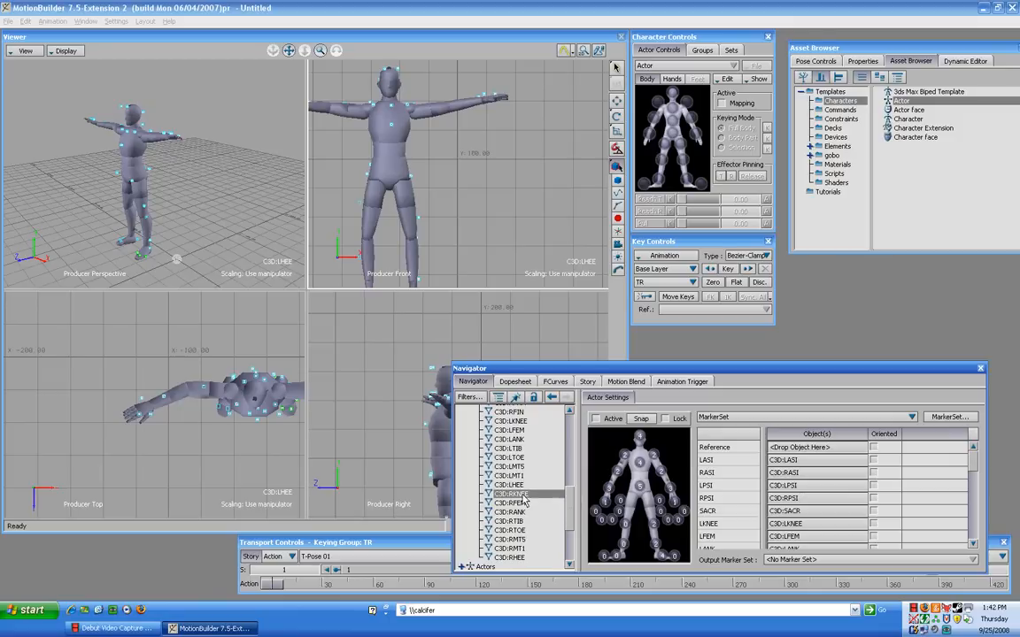
pyautogui.click(509, 503)
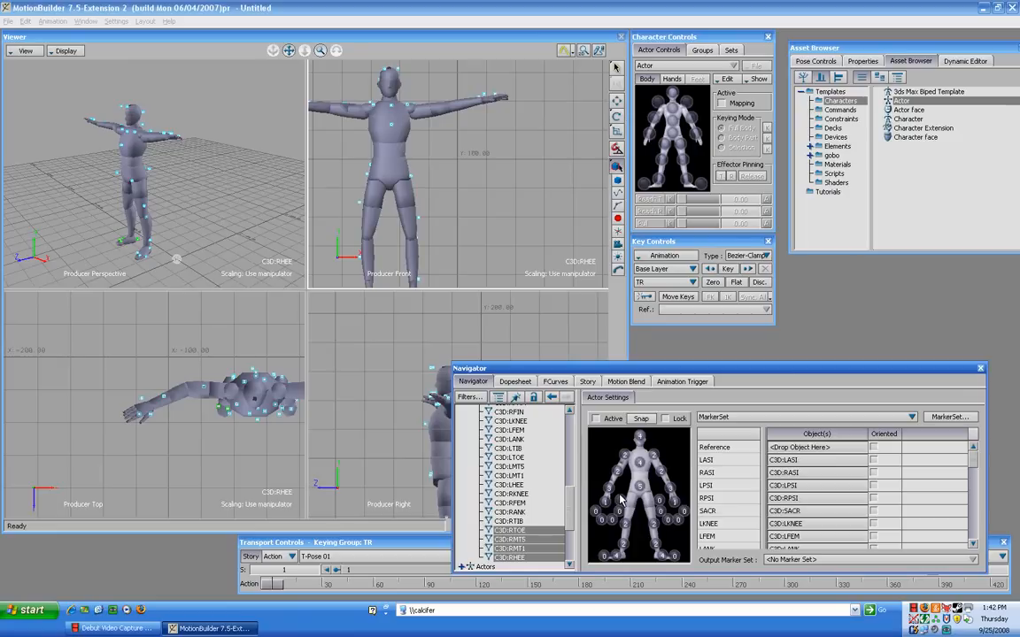
pyautogui.moveTo(139, 99)
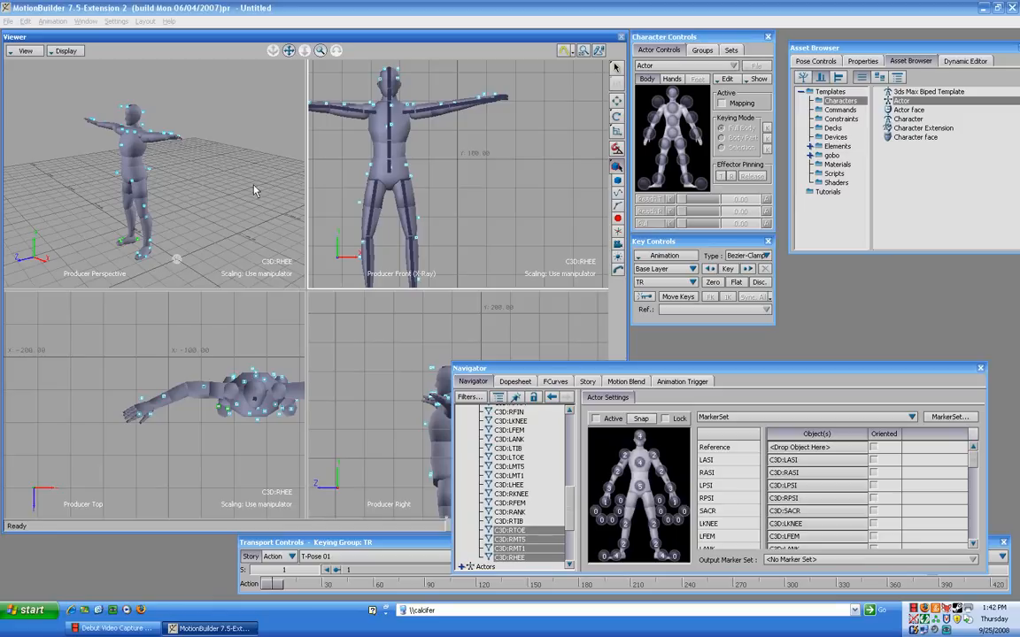
pyautogui.moveTo(286, 67)
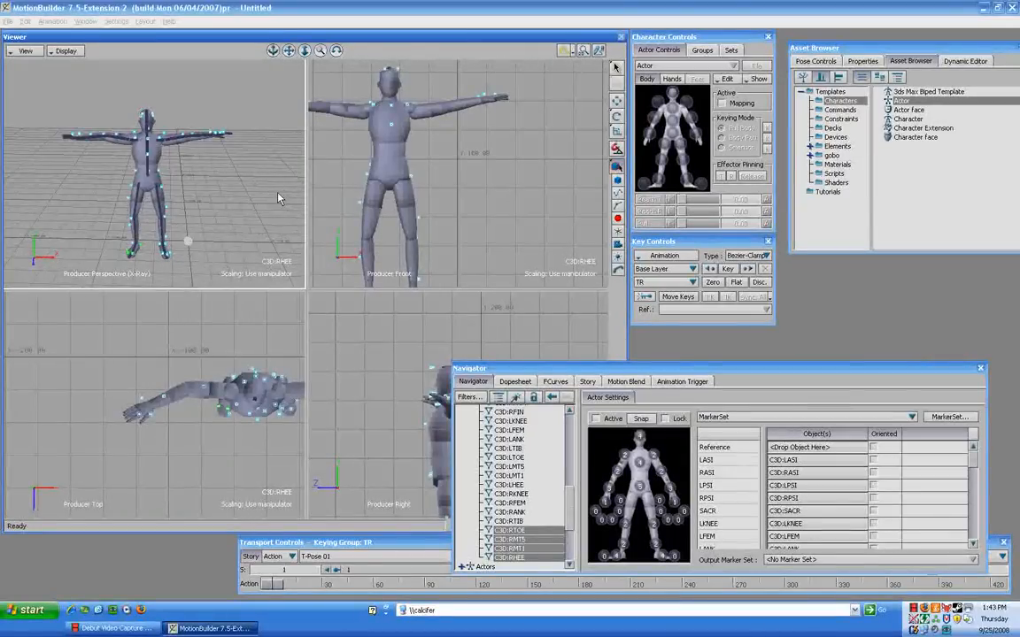
# Step: Tick Active in Actor Settings so the actor follows the mapped optical markers
pyautogui.click(595, 418)
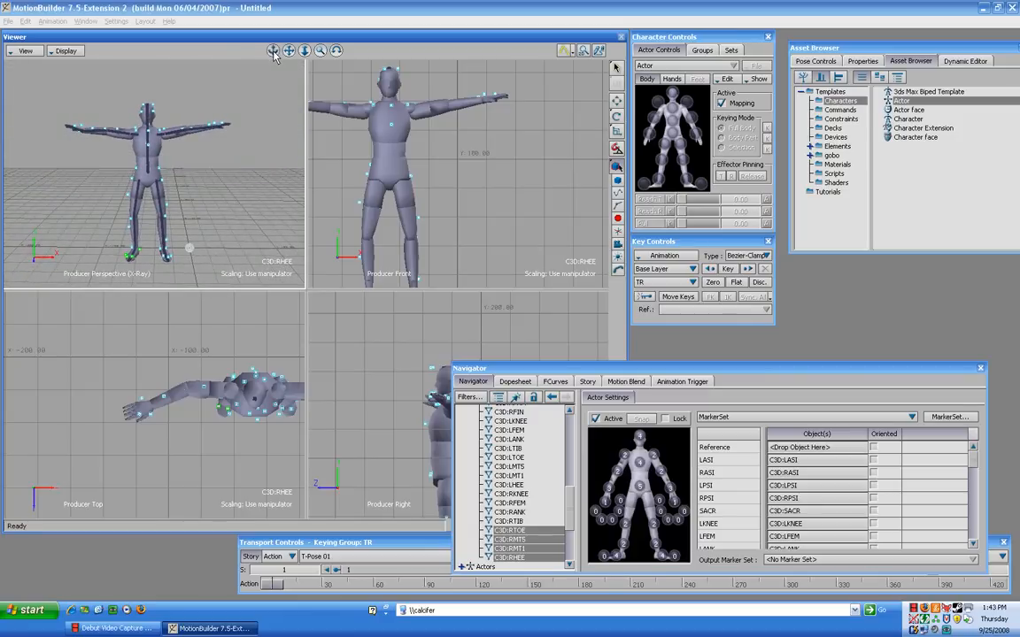
pyautogui.moveTo(273, 175)
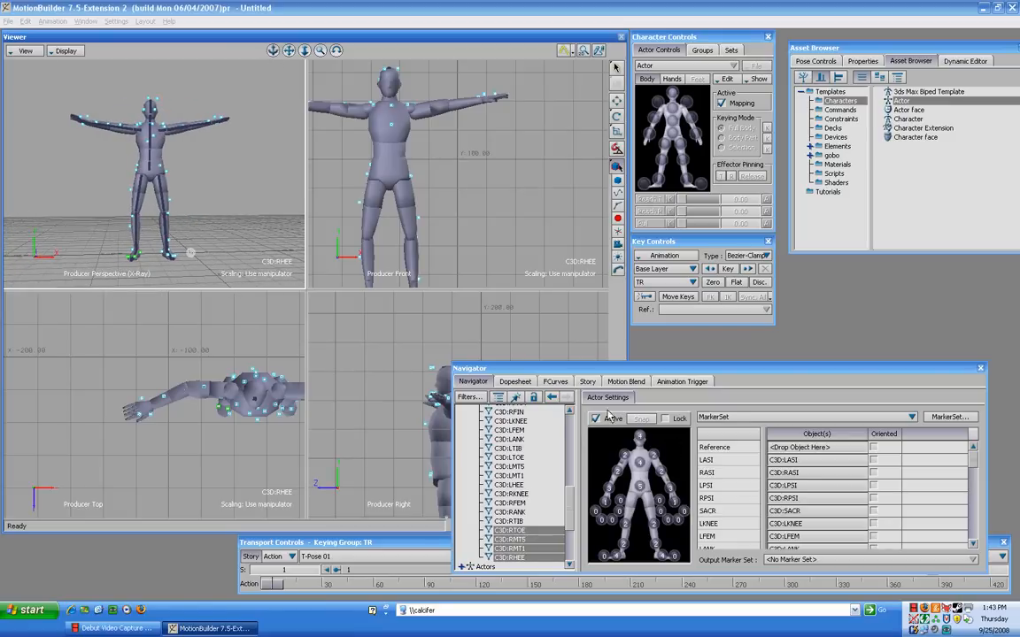
pyautogui.moveTo(942, 421)
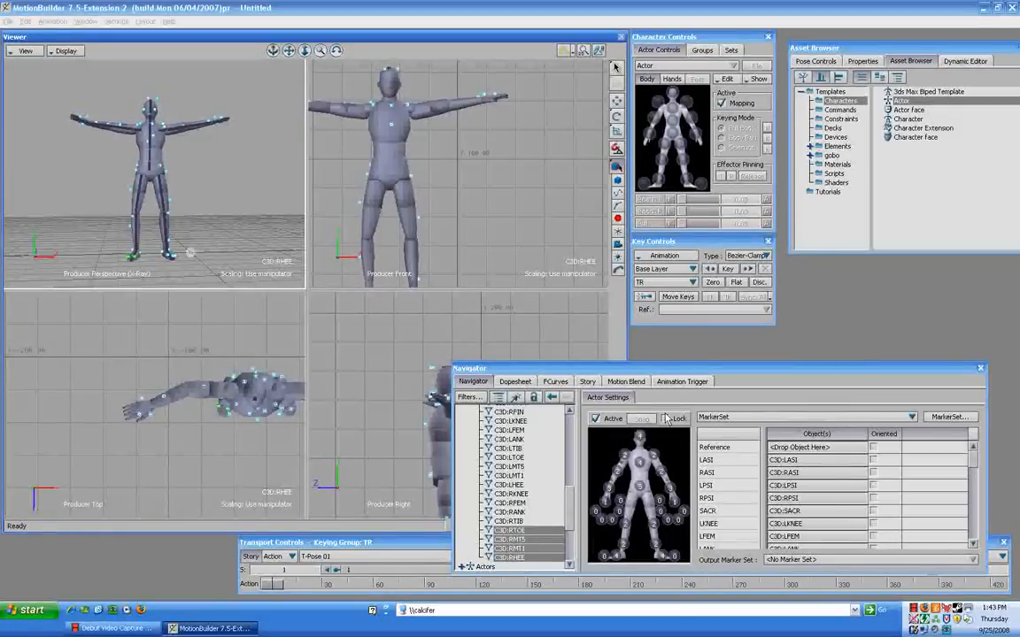
# Step: Export the actor's marker set to a file in the Session 1 folder
pyautogui.click(949, 417)
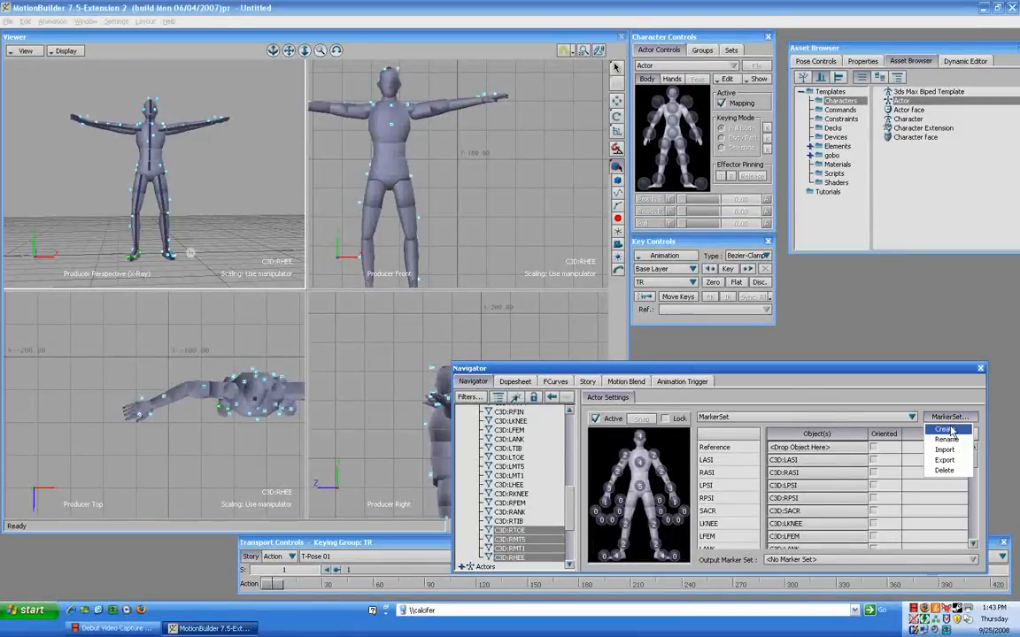
pyautogui.click(946, 460)
pyautogui.write('Marker Set For Brian3.hik')
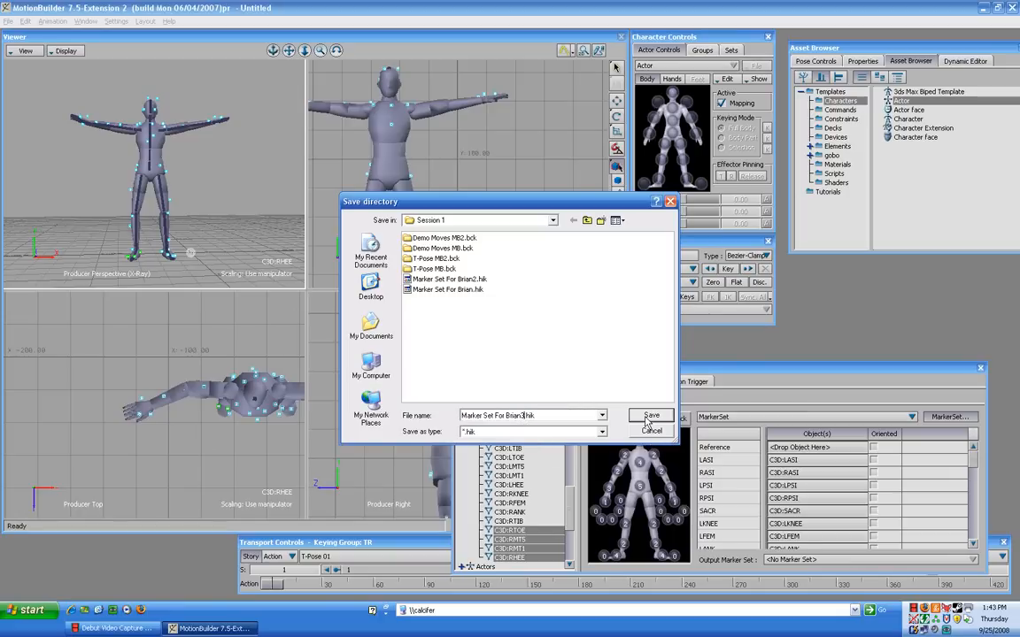
pyautogui.click(651, 416)
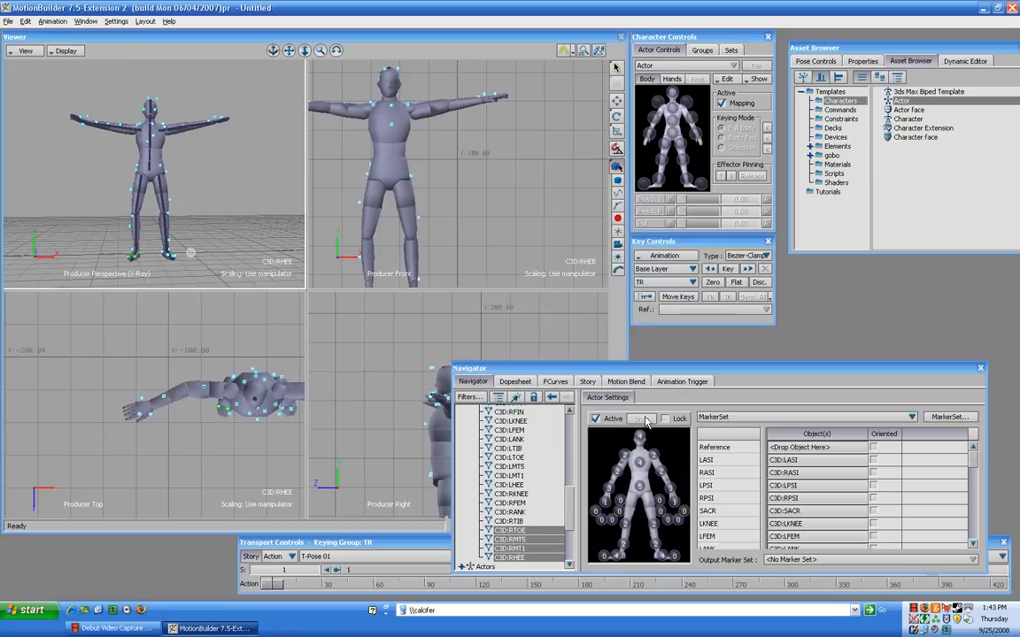
pyautogui.moveTo(667, 377)
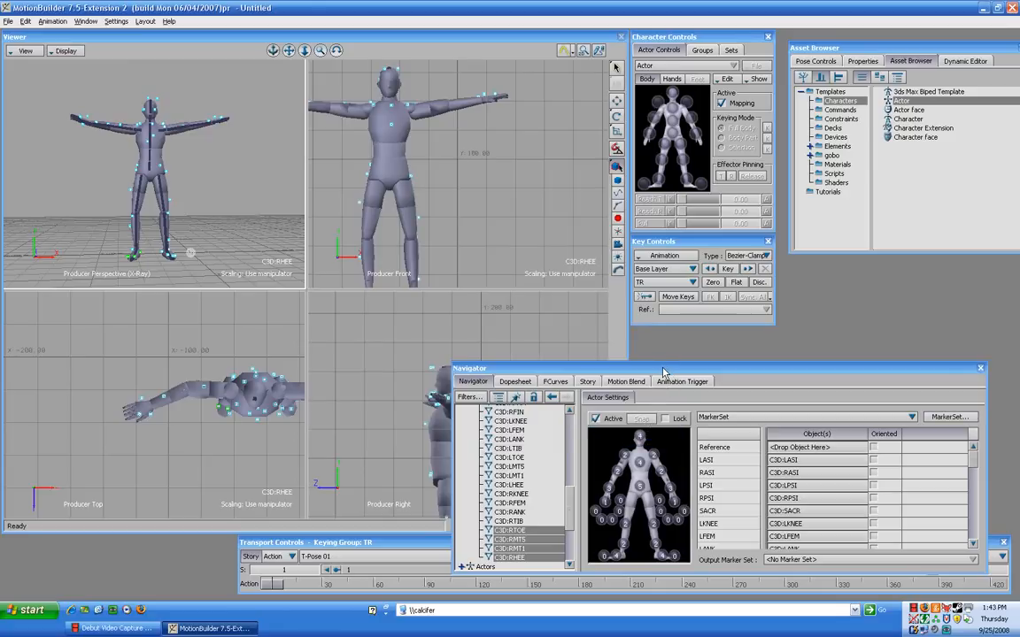
pyautogui.moveTo(297, 244)
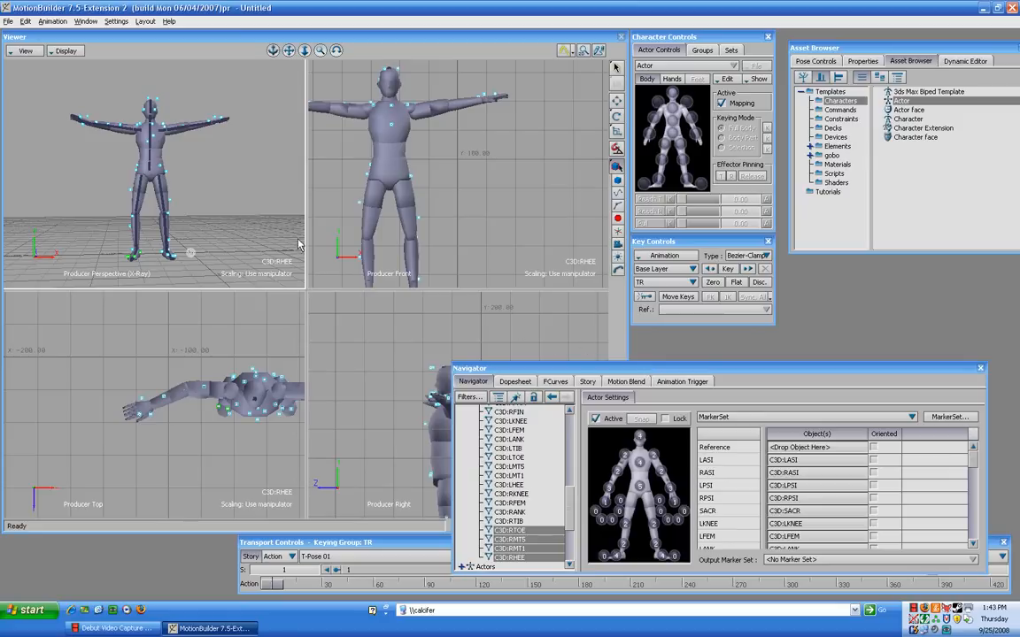
# Step: Save the scene as the T-Pose FBX file in the Session 1 folder, accepting the save options
pyautogui.click(7, 22)
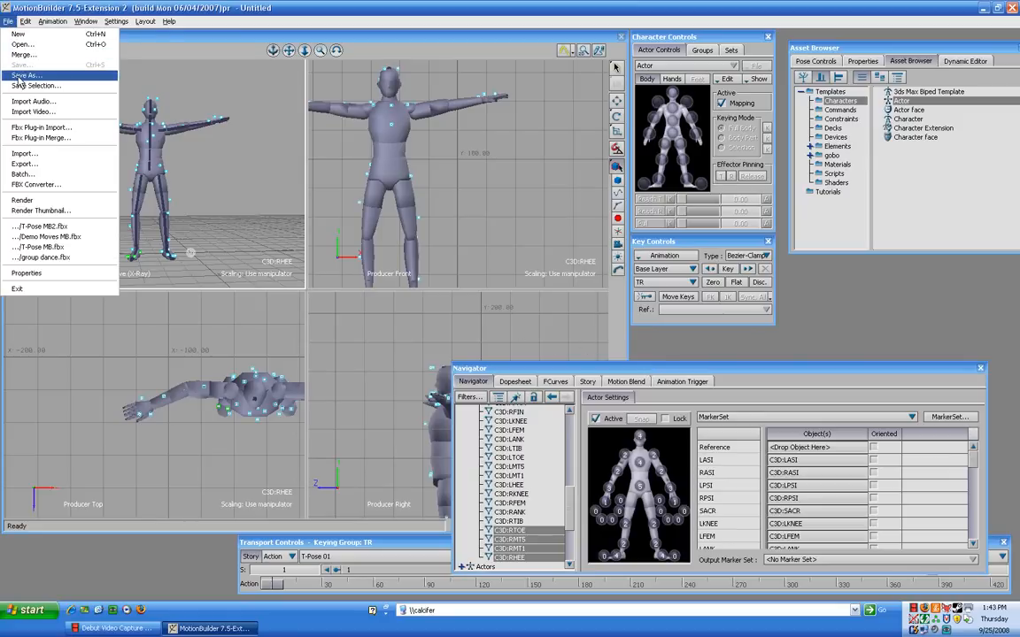
pyautogui.click(25, 74)
pyautogui.write('T PoseMB3')
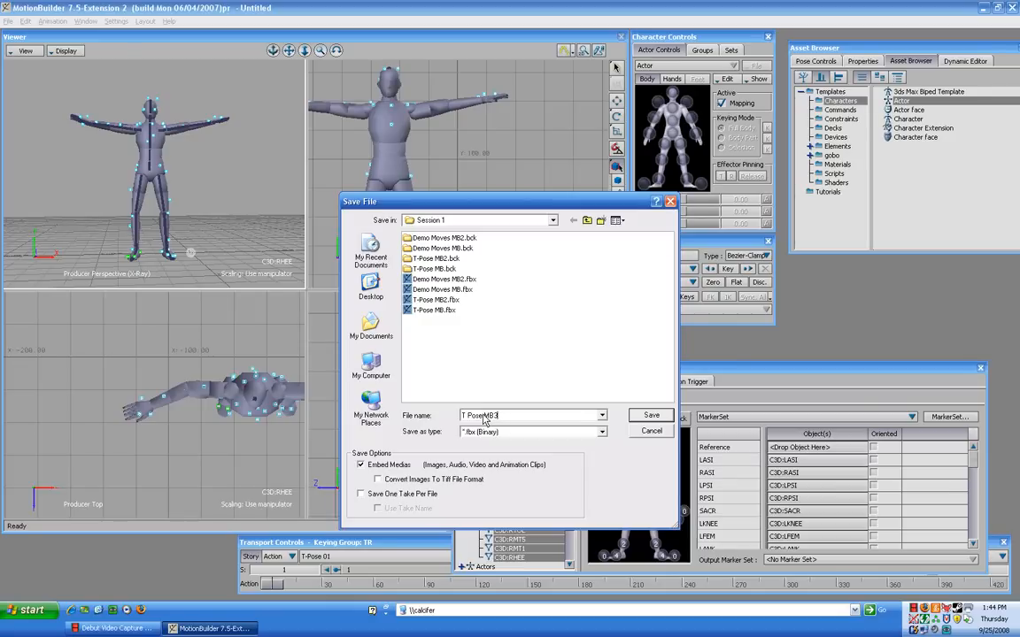
pyautogui.click(651, 415)
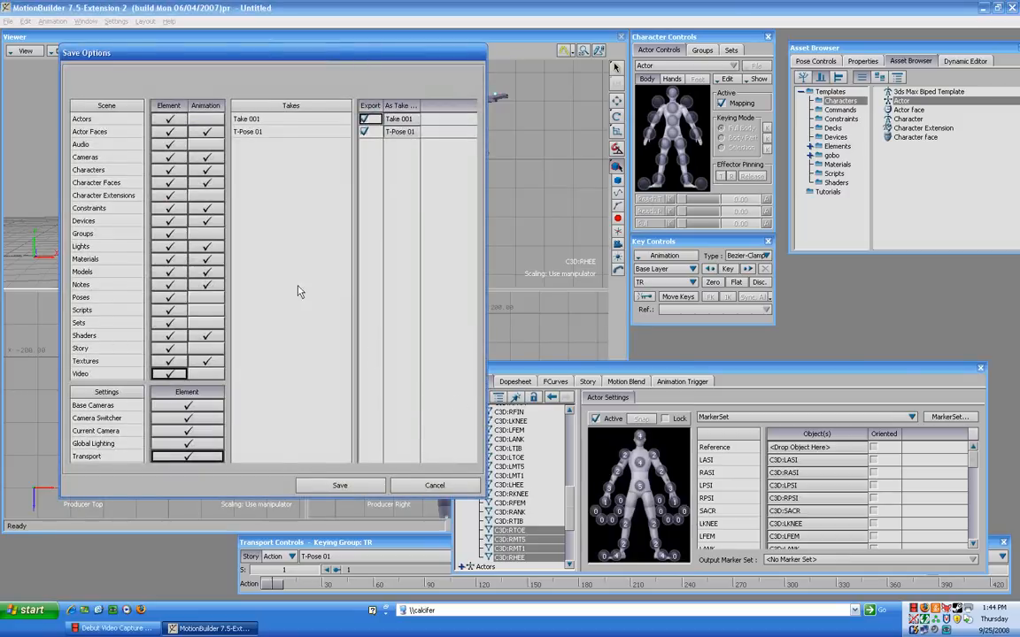
pyautogui.click(340, 485)
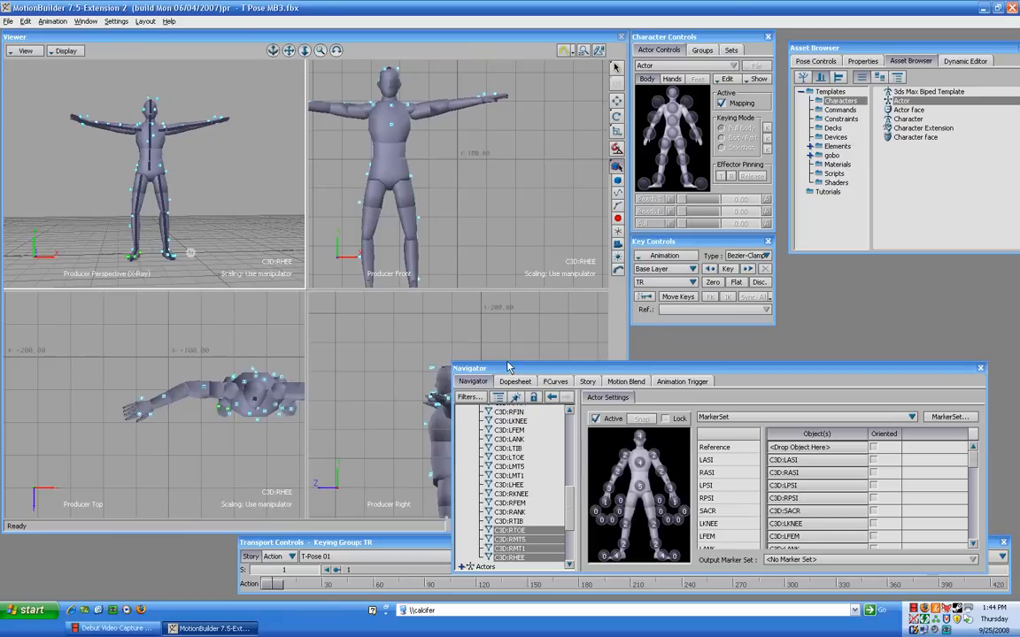
pyautogui.moveTo(567, 376)
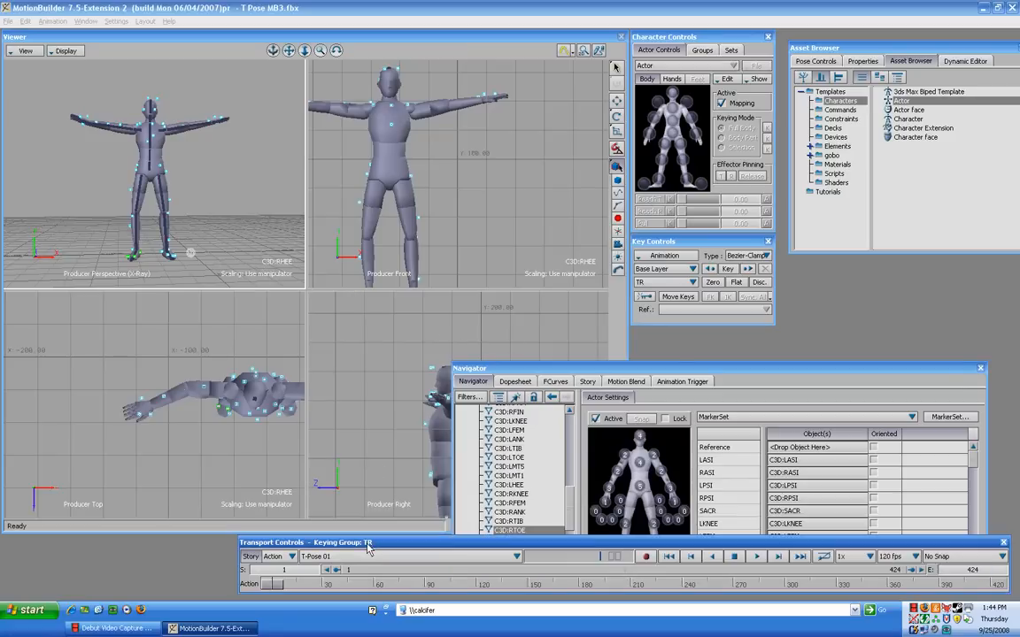
# Step: Create Take 002 from the Transport Controls take list, answering No to copying data
pyautogui.click(517, 556)
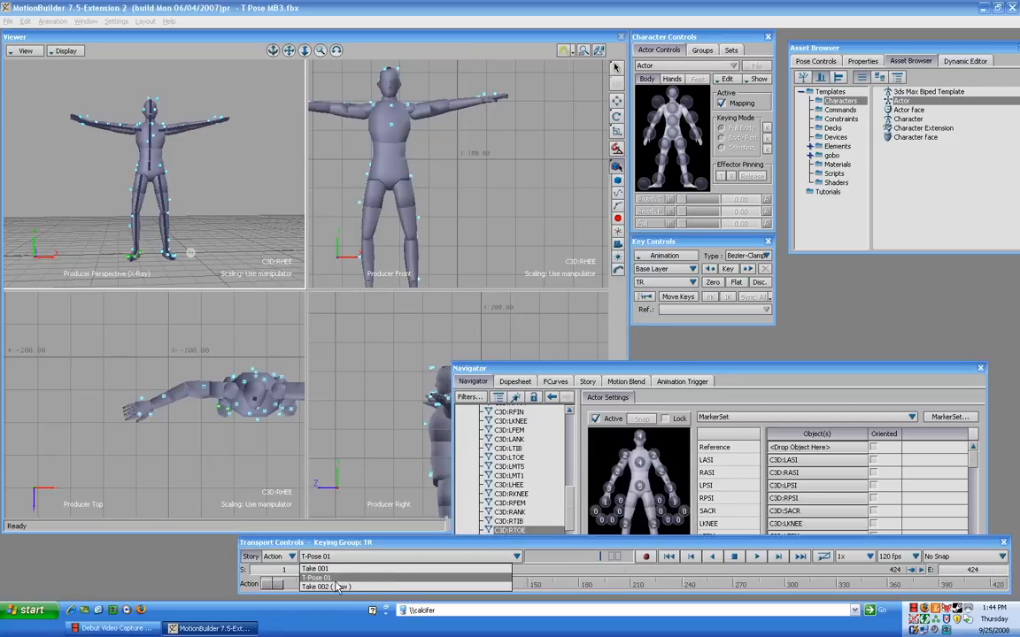
pyautogui.click(340, 587)
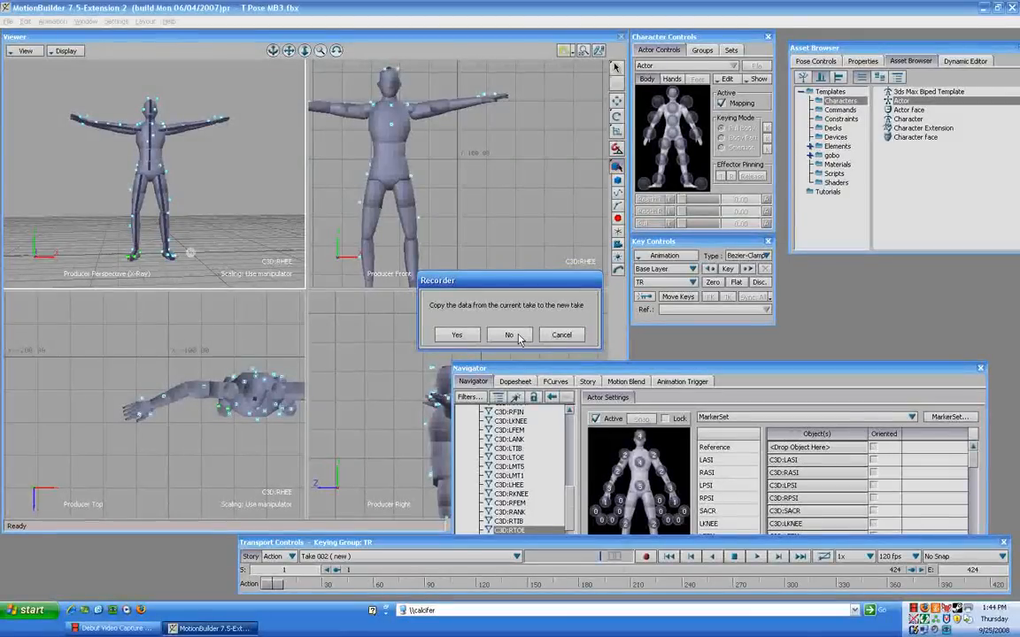
pyautogui.click(510, 335)
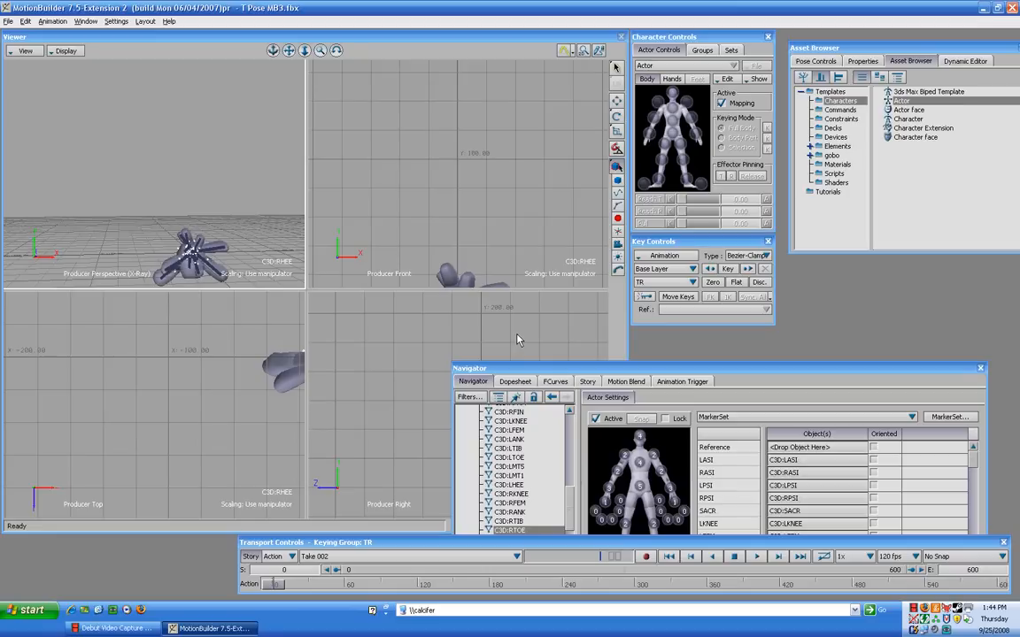
# Step: Start a new untitled empty scene via File > New, answering the Save changes prompt
pyautogui.click(7, 21)
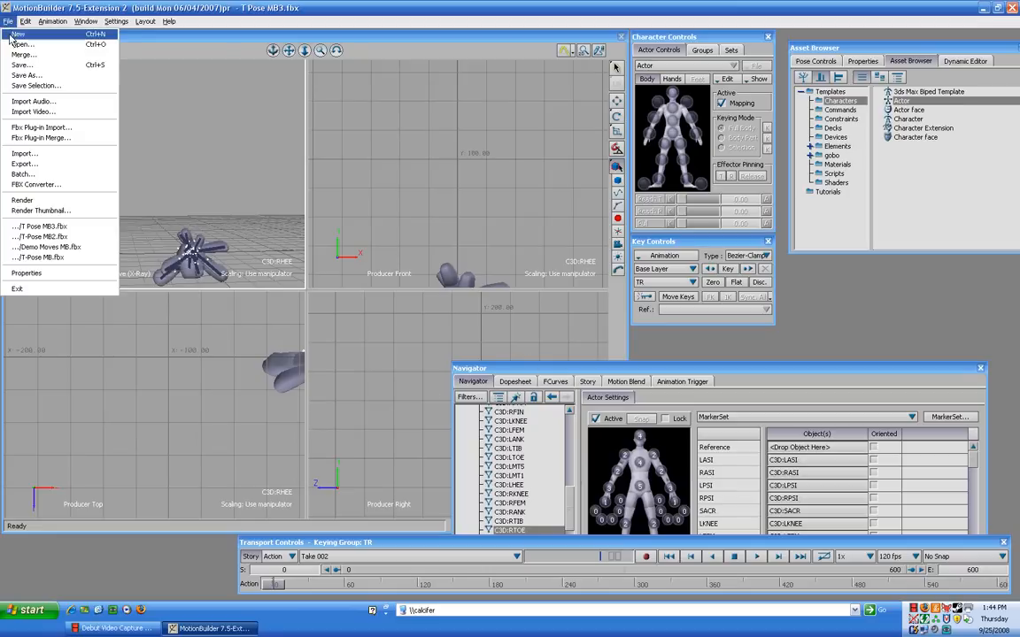
pyautogui.click(18, 34)
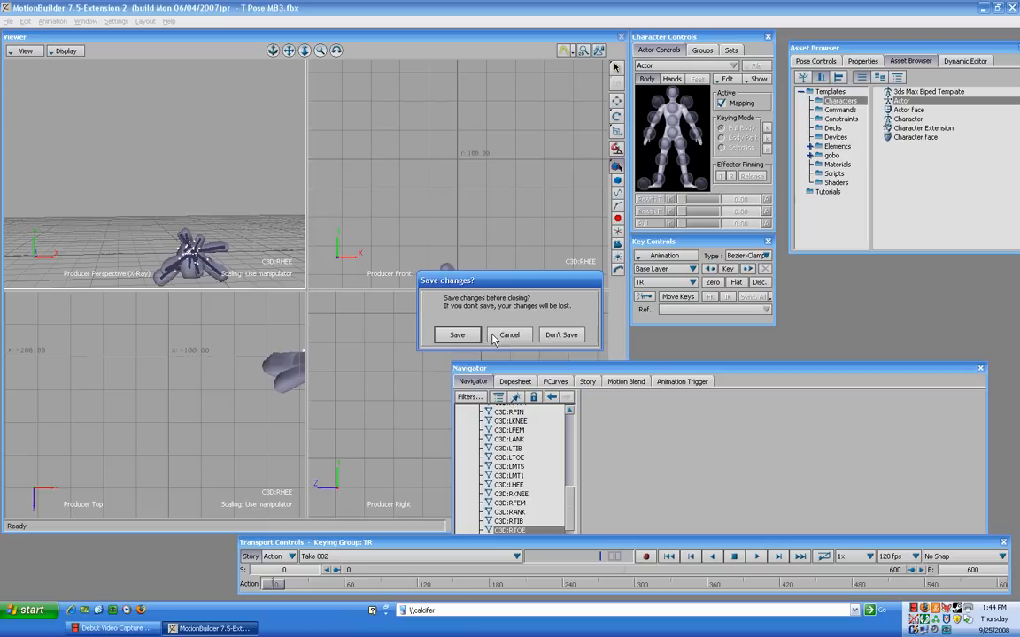
pyautogui.click(561, 335)
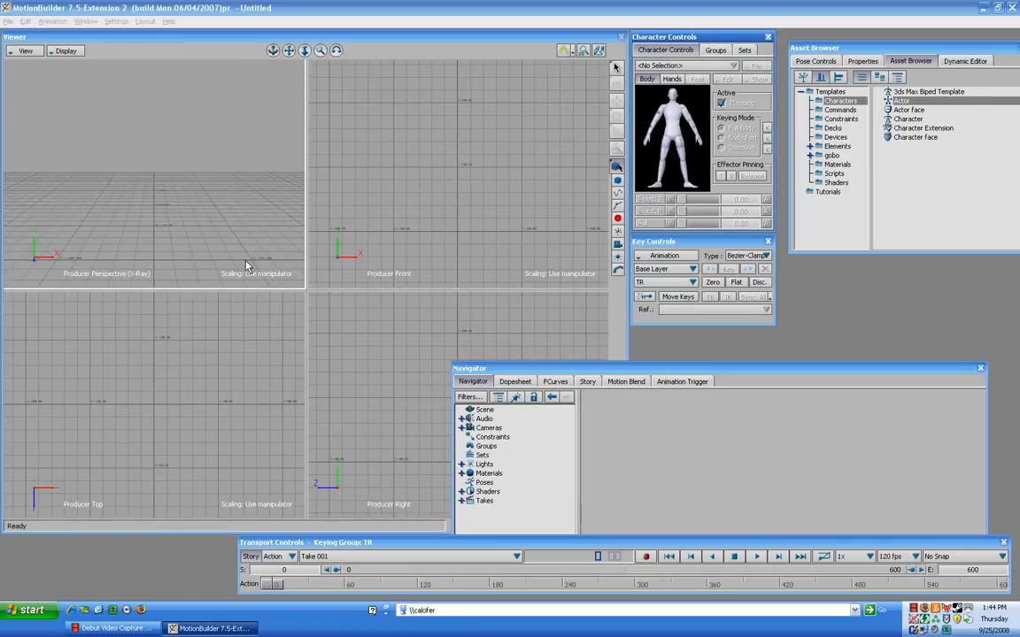